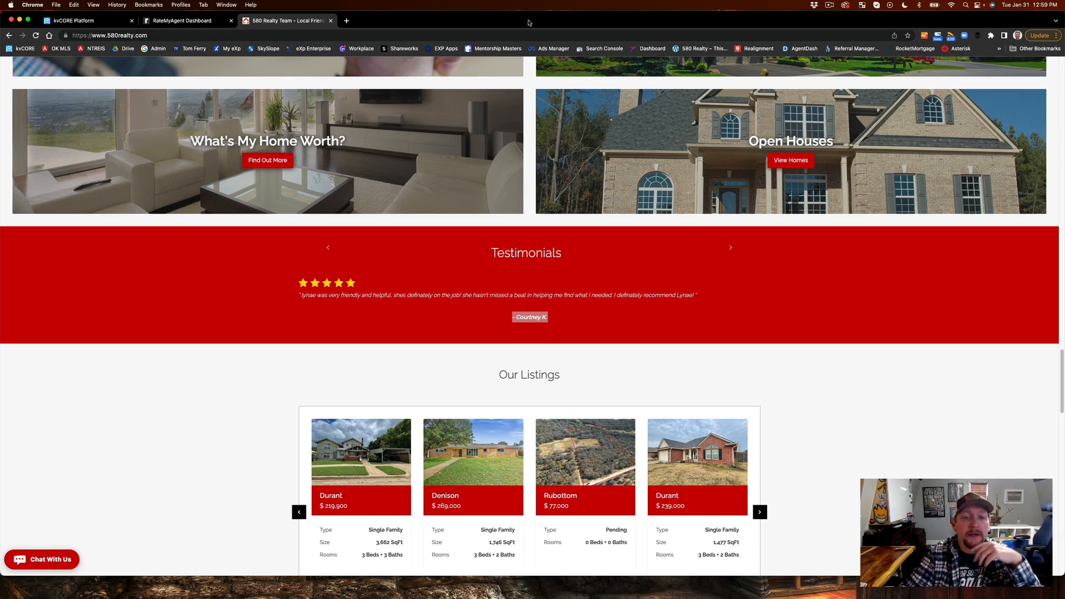
Step: Open lynaejones.exprealty.com in a new browser tab
{"action": "left_click", "coordinate": [448, 295]}
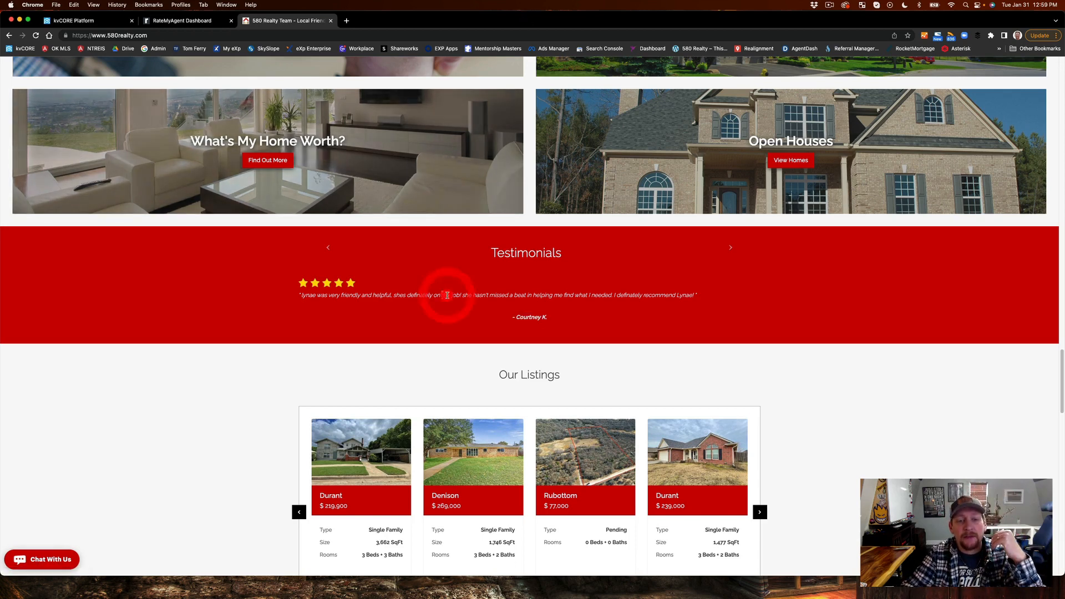
{"action": "triple_click", "coordinate": [447, 295]}
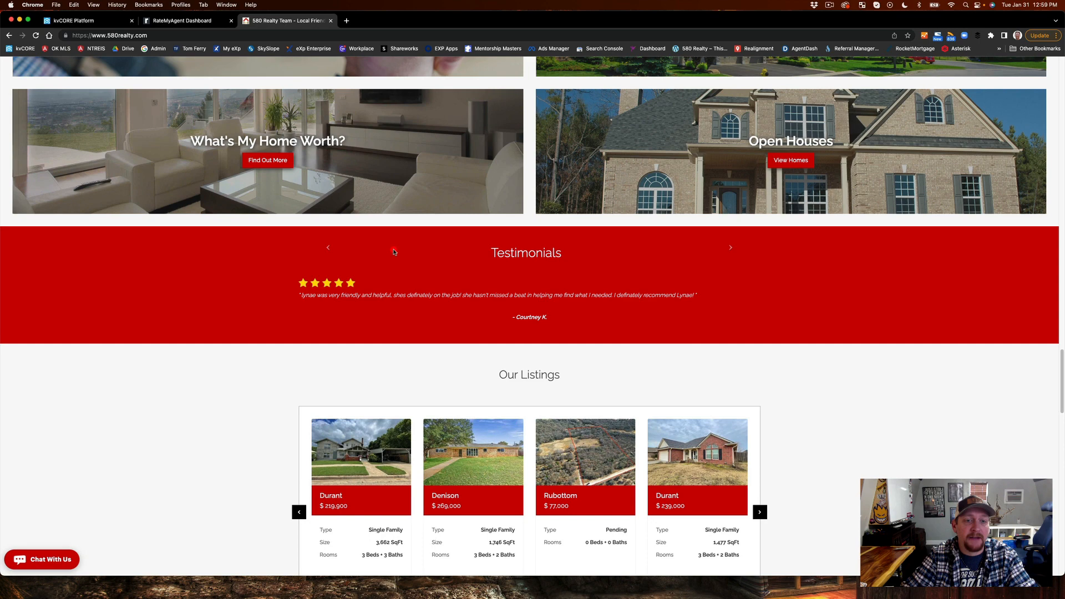
{"action": "left_click", "coordinate": [414, 295]}
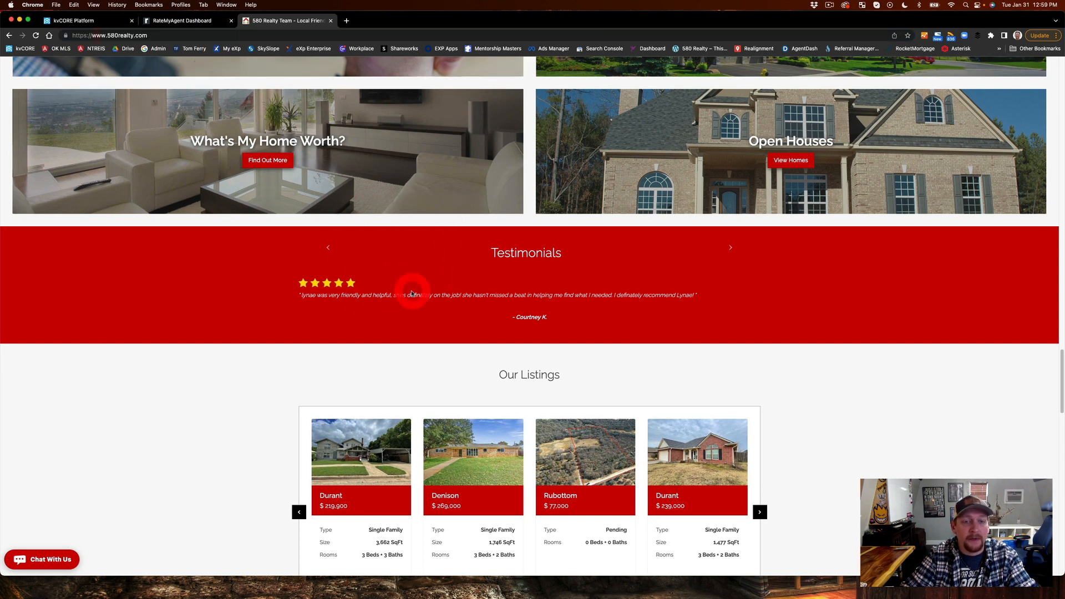
{"action": "left_click", "coordinate": [411, 302]}
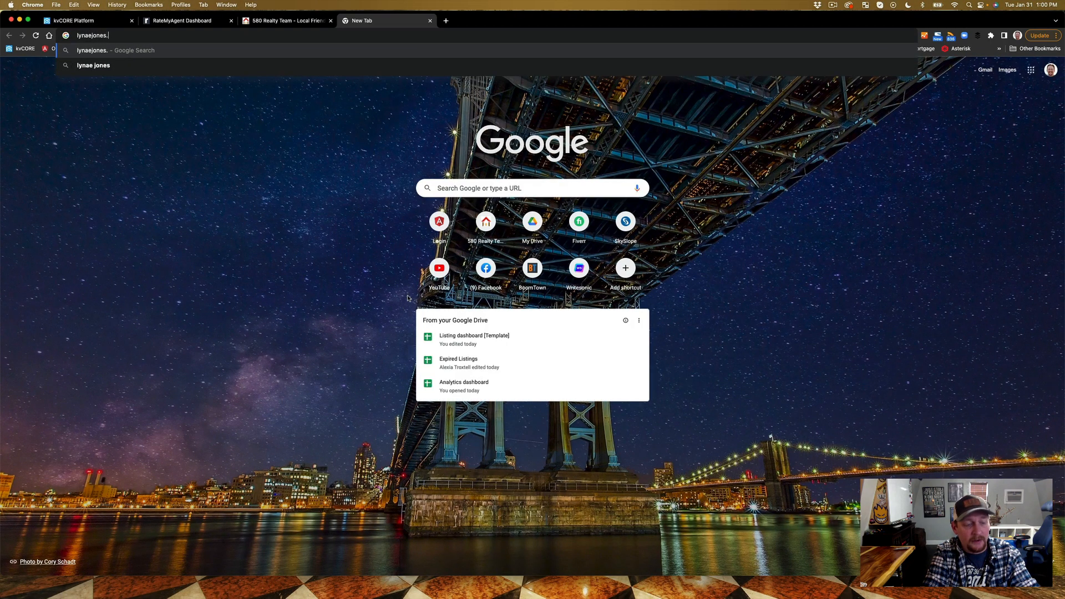
{"action": "type", "text": "exprealty.com"}
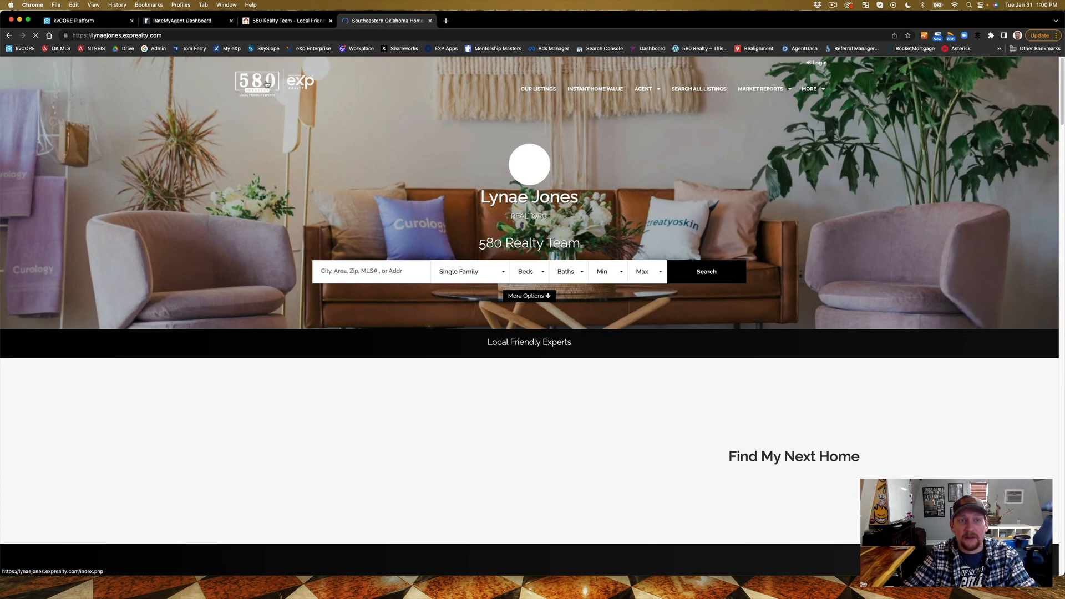
Step: Scroll the eXp Realty site down to its Testimonials section
{"action": "scroll", "scroll_direction": "down", "scroll_amount": 3}
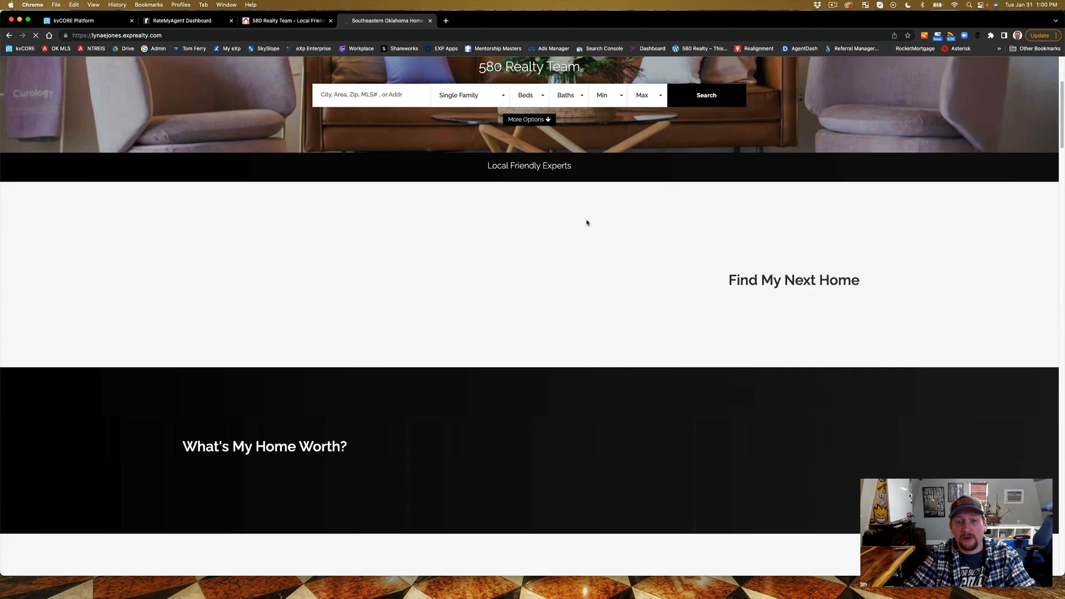
{"action": "scroll", "scroll_direction": "down", "scroll_amount": 3}
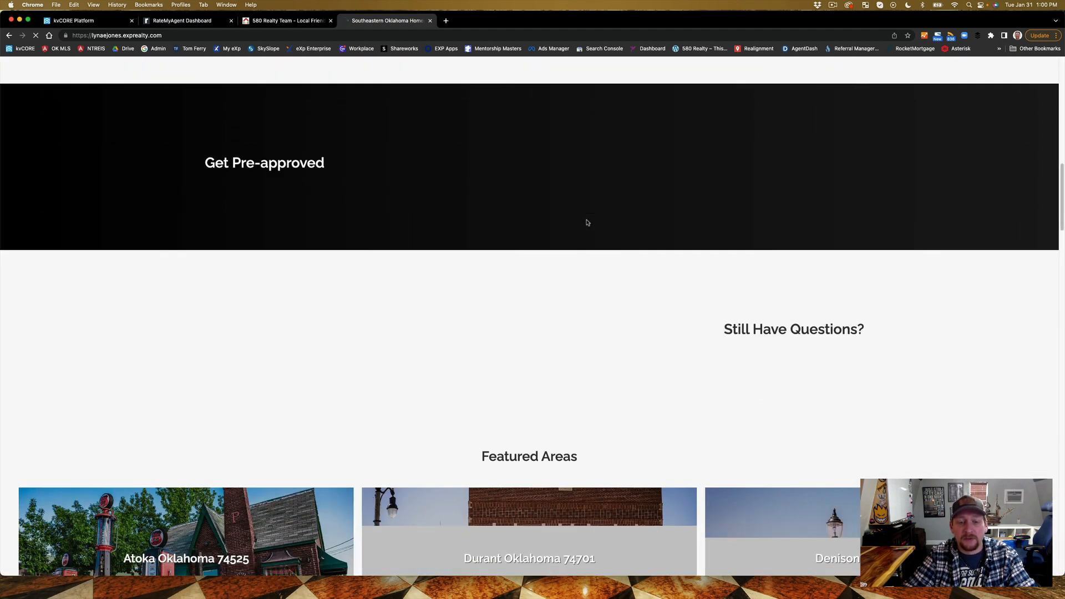
{"action": "scroll", "scroll_direction": "down", "scroll_amount": 3}
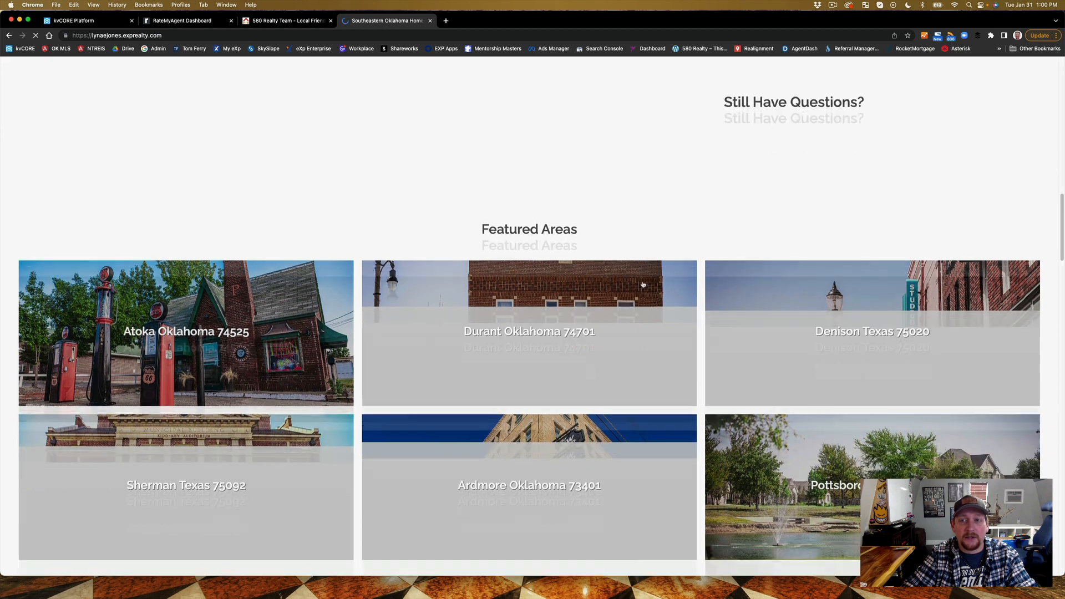
{"action": "scroll", "scroll_direction": "down", "scroll_amount": 3}
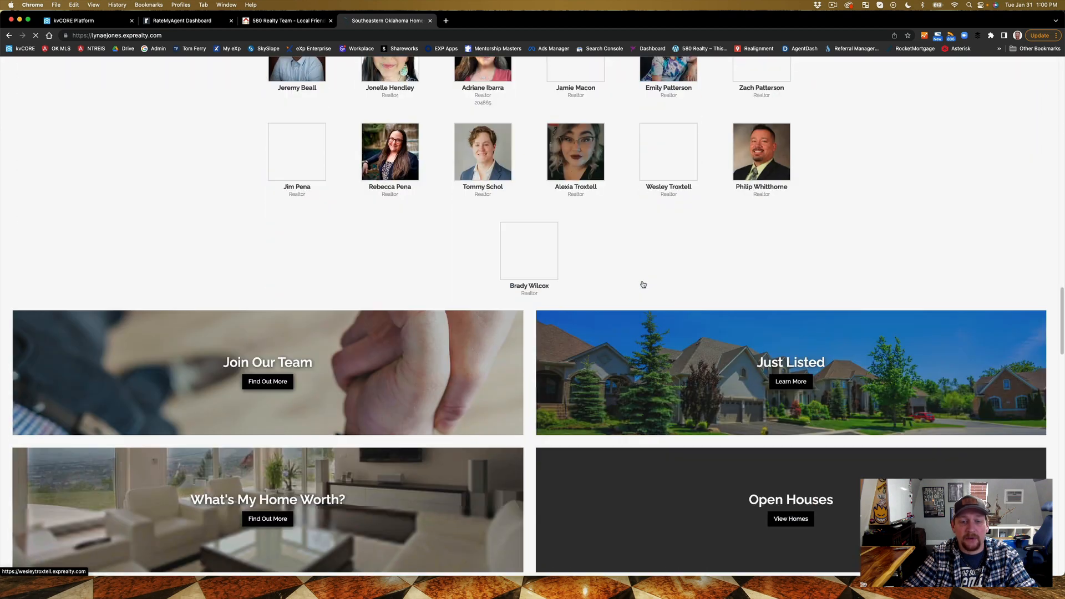
{"action": "scroll", "scroll_direction": "down", "scroll_amount": 3}
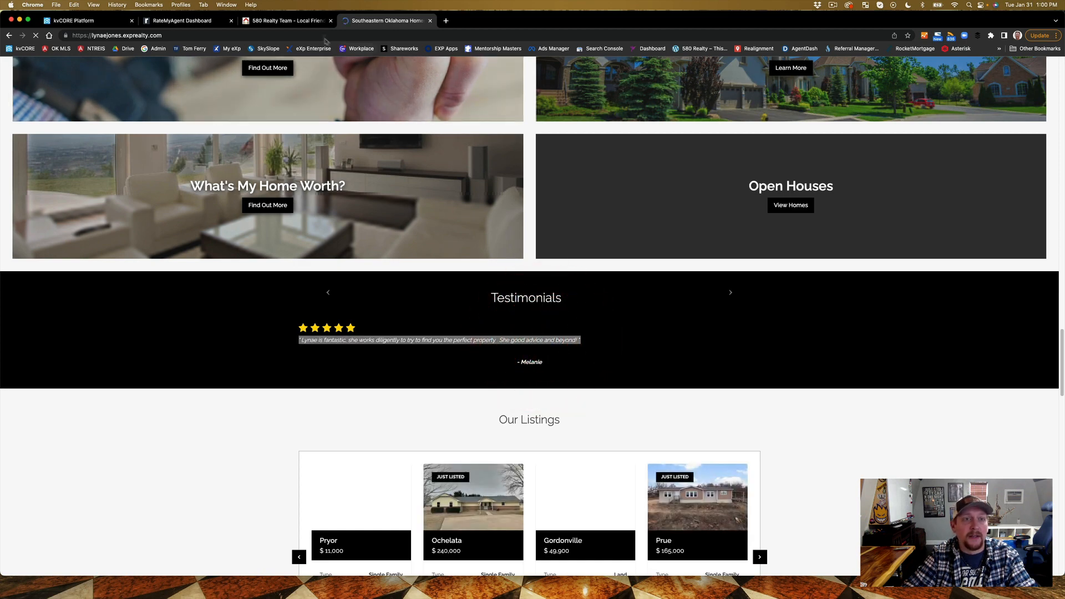
Step: Advance the 580 Realty testimonials carousel to a third review, then switch to kvCORE
{"action": "left_click", "coordinate": [285, 20]}
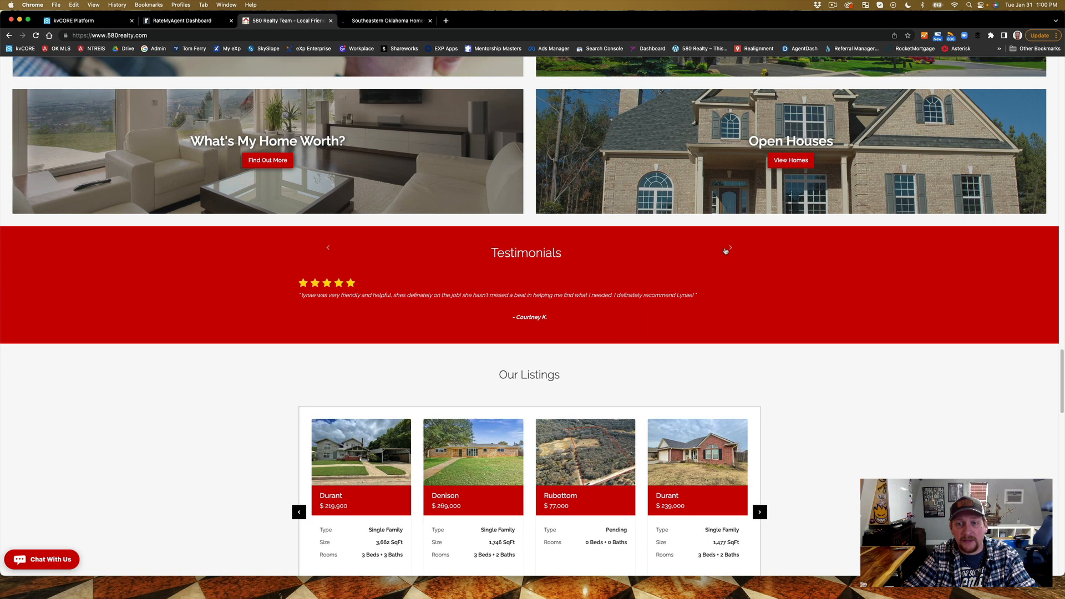
{"action": "left_click", "coordinate": [728, 248]}
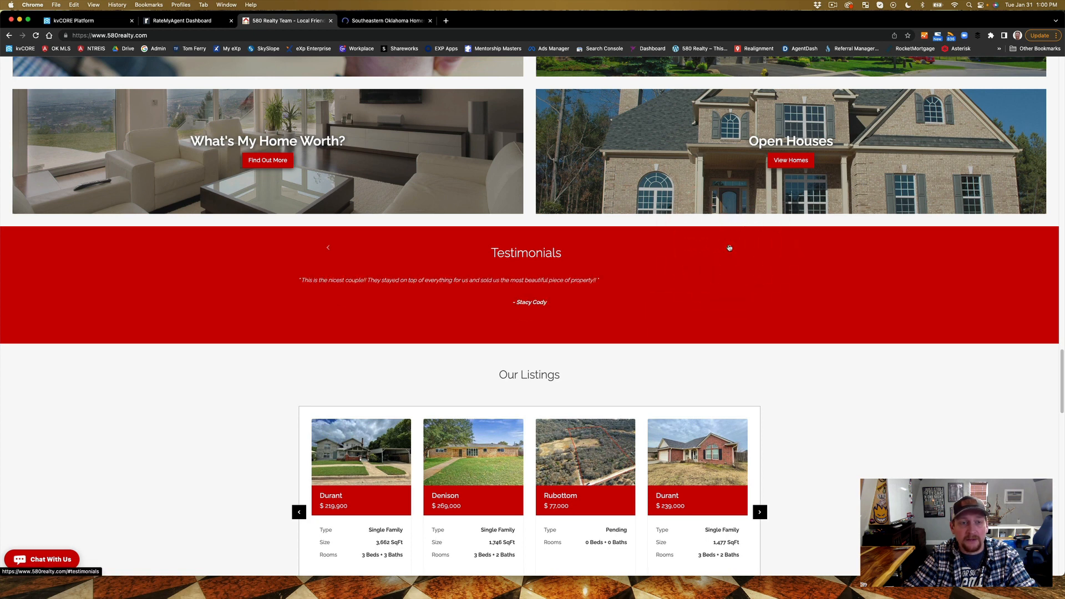
{"action": "left_click", "coordinate": [730, 247]}
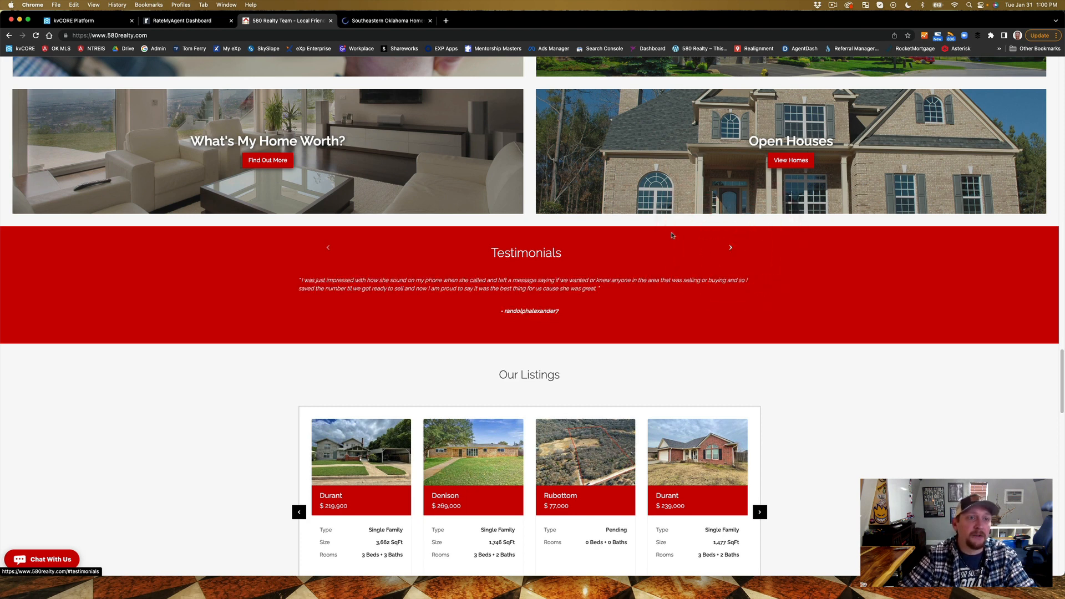
{"action": "left_click", "coordinate": [72, 20]}
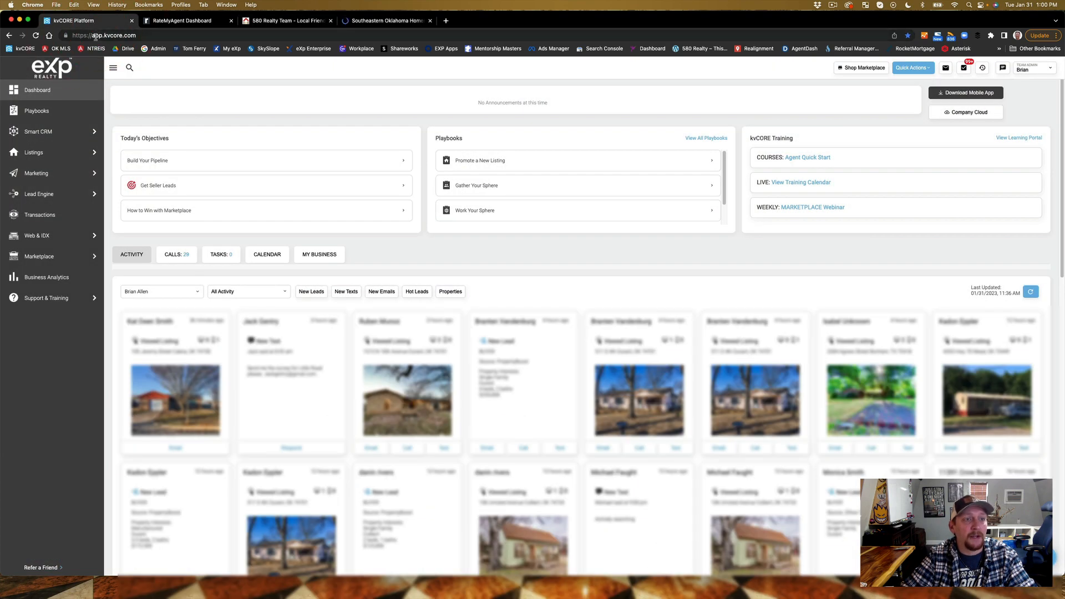
{"action": "left_click", "coordinate": [100, 34]}
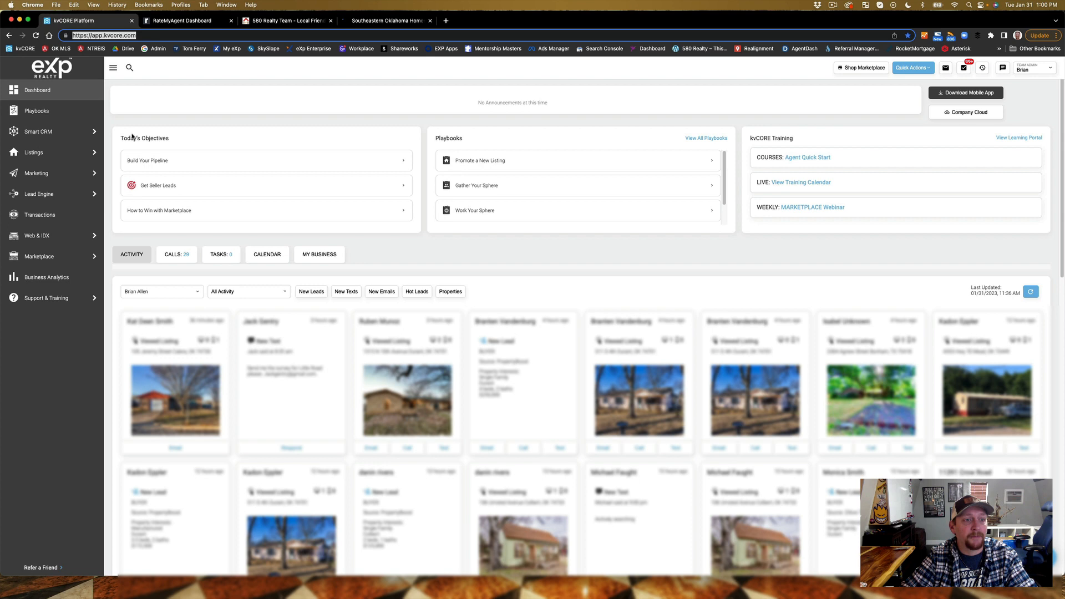
{"action": "left_click", "coordinate": [35, 235]}
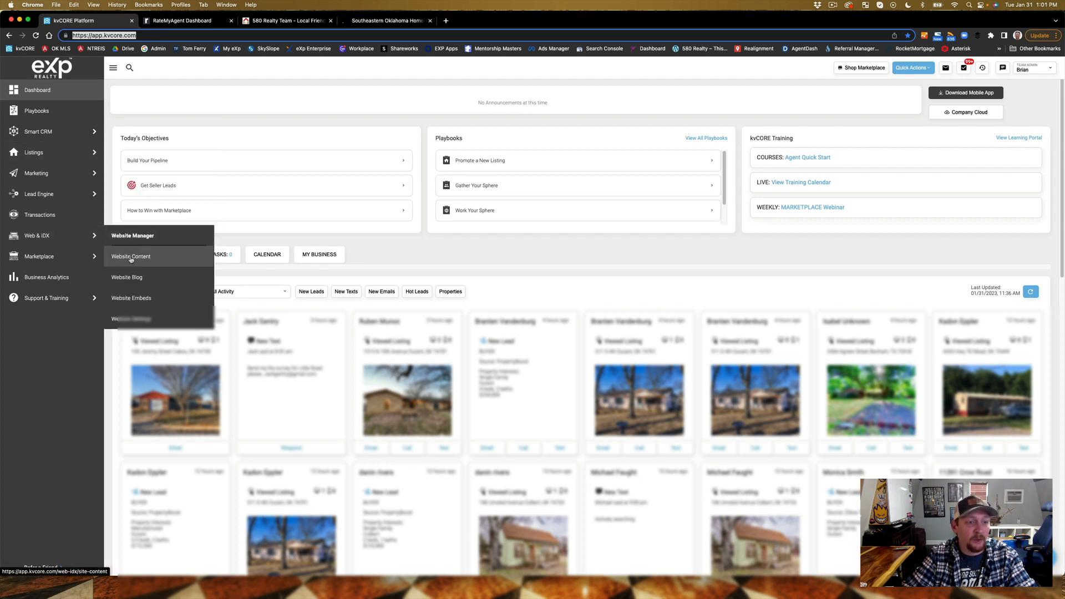
{"action": "left_click", "coordinate": [131, 256]}
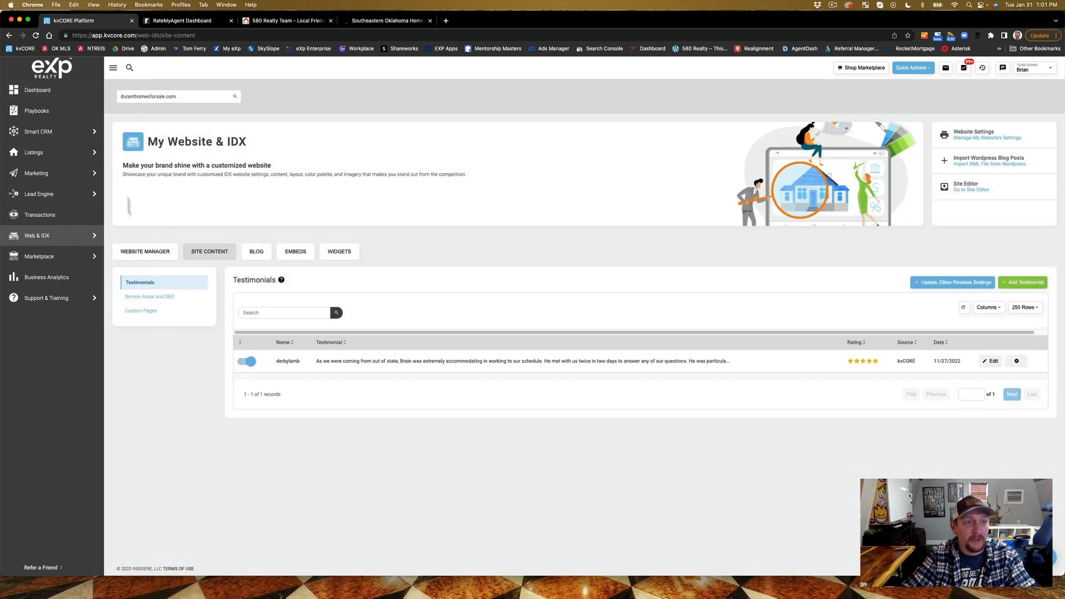
{"action": "left_click", "coordinate": [175, 95]}
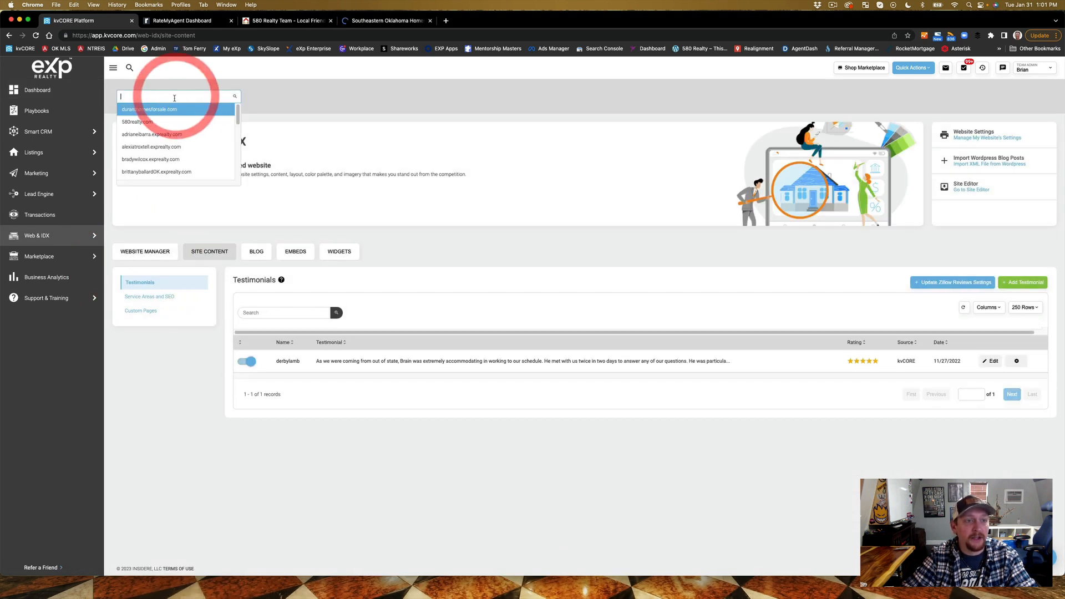
{"action": "left_click", "coordinate": [148, 108]}
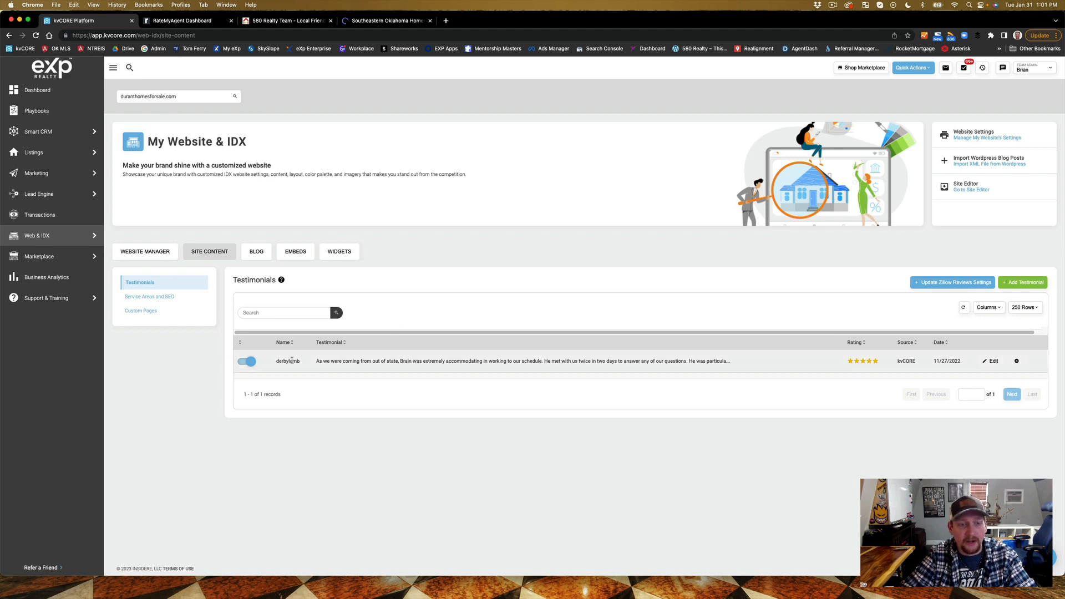
{"action": "left_click", "coordinate": [298, 362]}
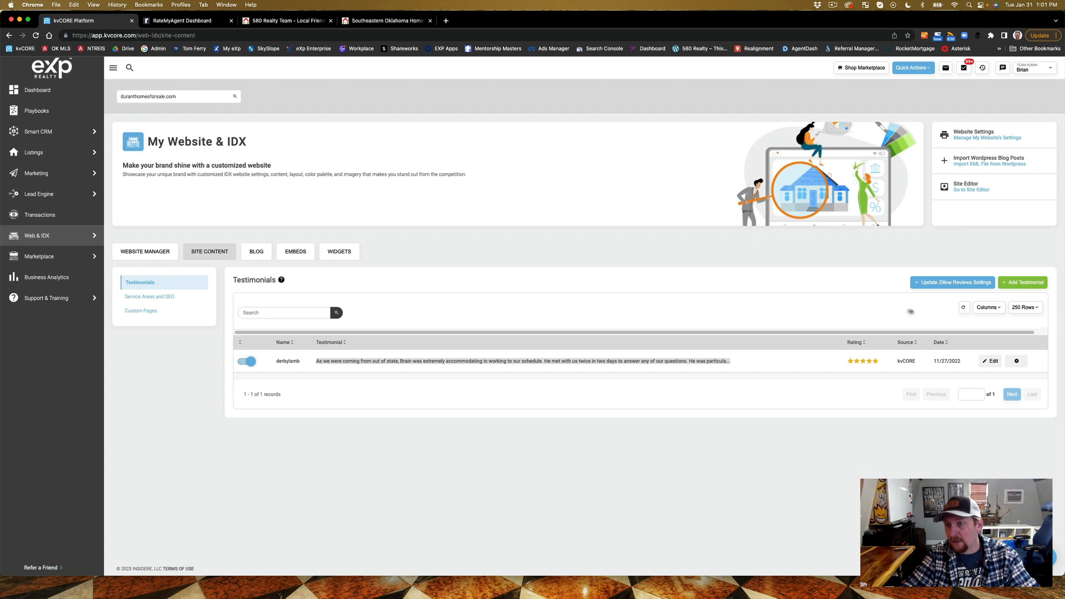
Step: Start a blank Add Testimonial form, then switch to the RateMyAgent reviews page
{"action": "left_click", "coordinate": [1022, 283]}
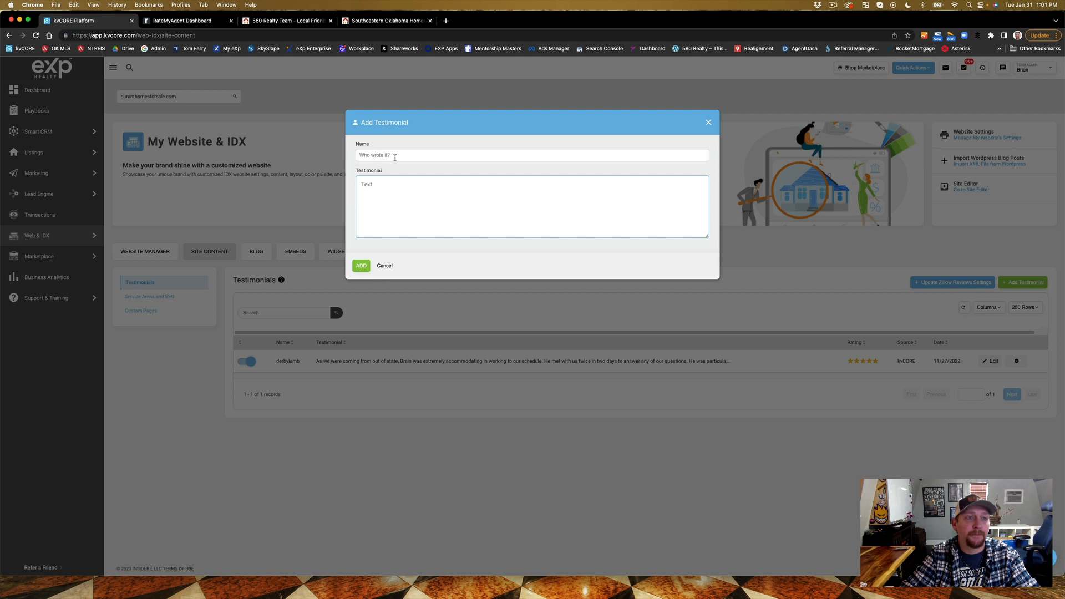
{"action": "mouse_move", "coordinate": [336, 150]}
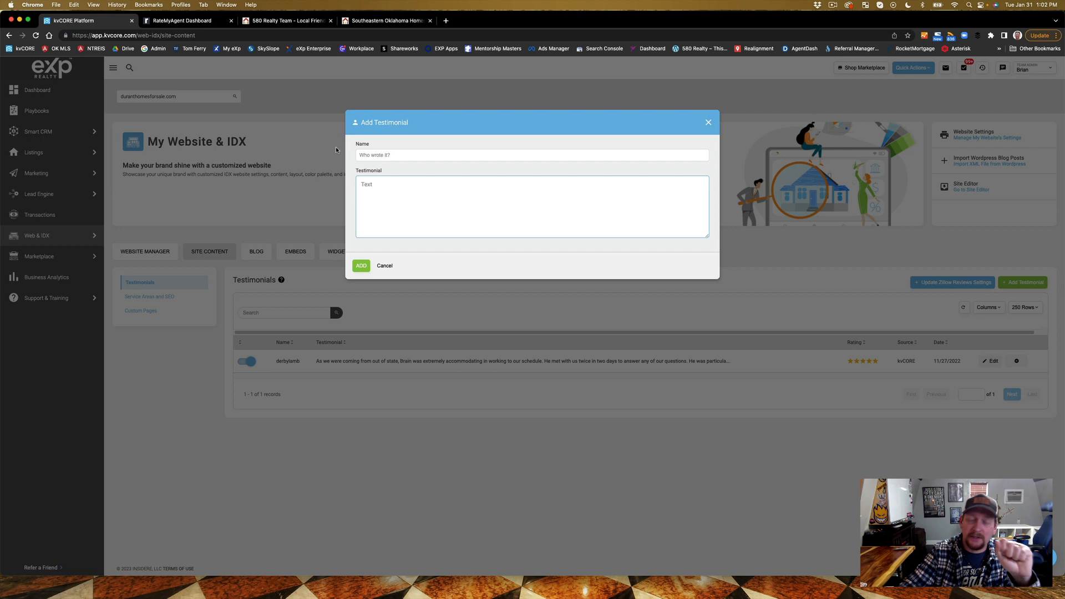
{"action": "left_click", "coordinate": [191, 19]}
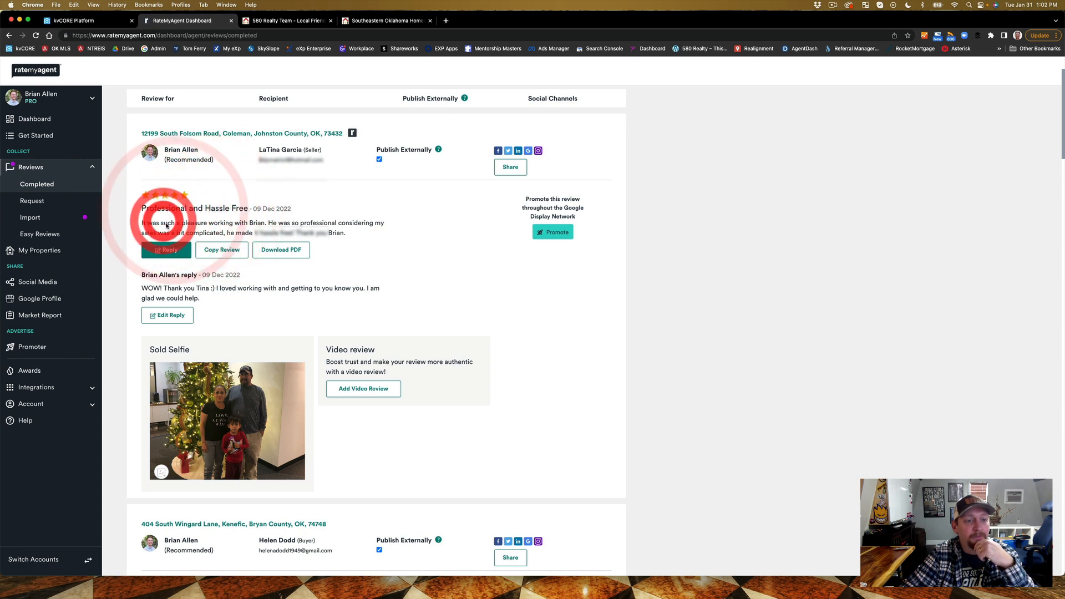
Step: Select the Professional and Hassle Free review text on RateMyAgent to copy it
{"action": "left_click", "coordinate": [221, 250]}
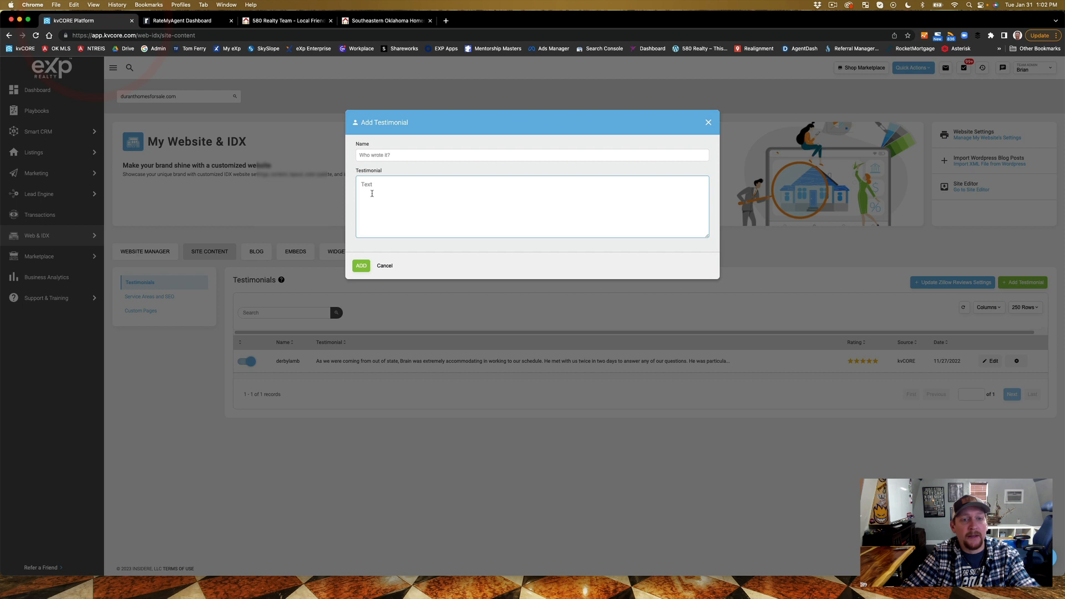
Step: Fill the Testimonial box with 'Professional and Hassle Free' and the review text, then return to RateMyAgent
{"action": "type", "text": "Professional and Hassle Free"}
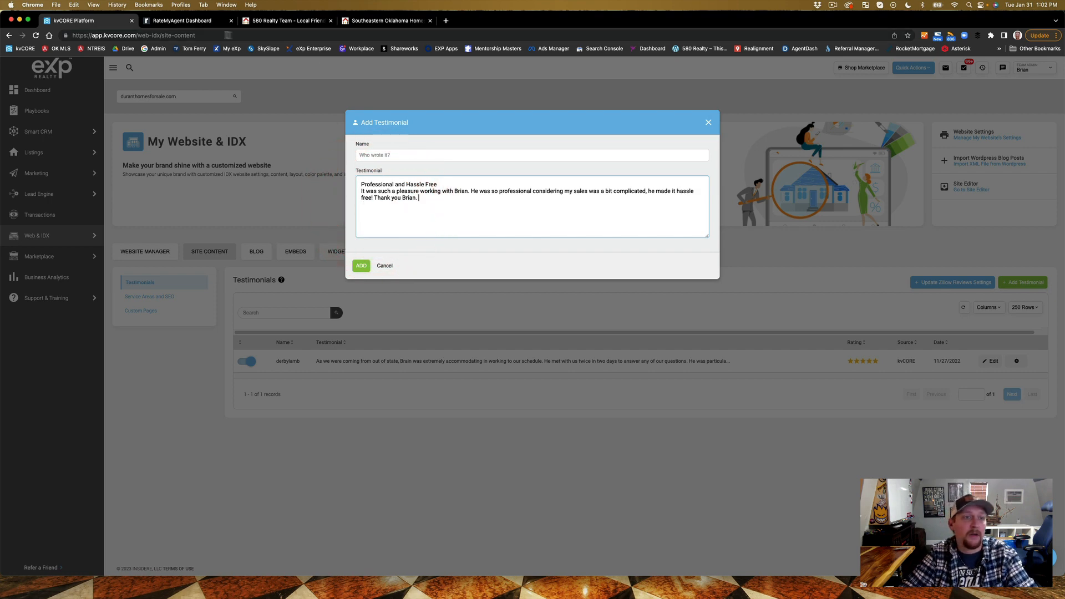
{"action": "left_click", "coordinate": [180, 20]}
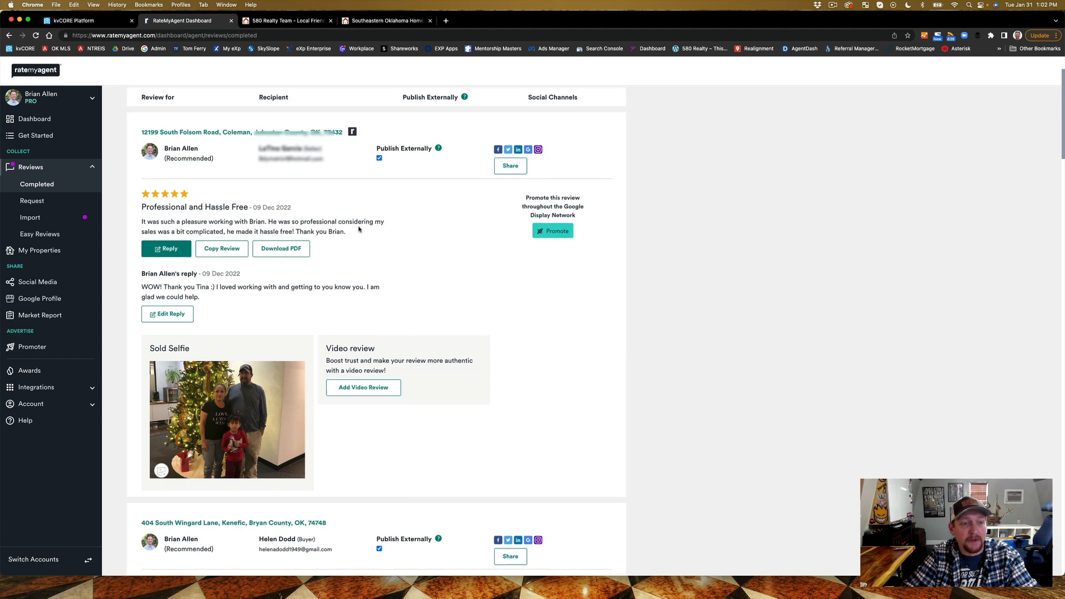
{"action": "scroll", "scroll_direction": "down", "scroll_amount": 3}
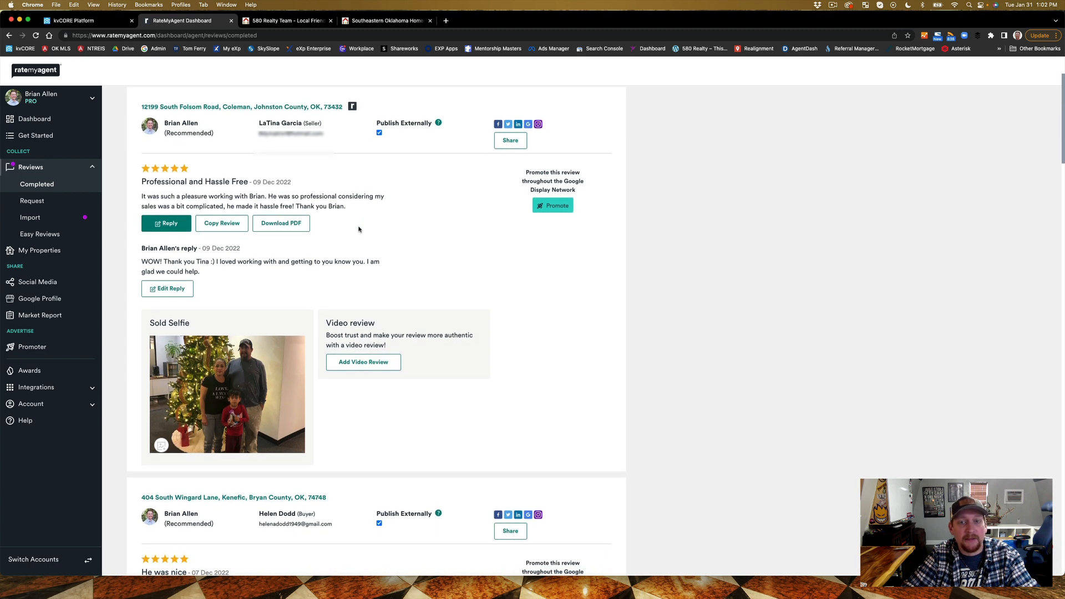
{"action": "mouse_move", "coordinate": [300, 180]}
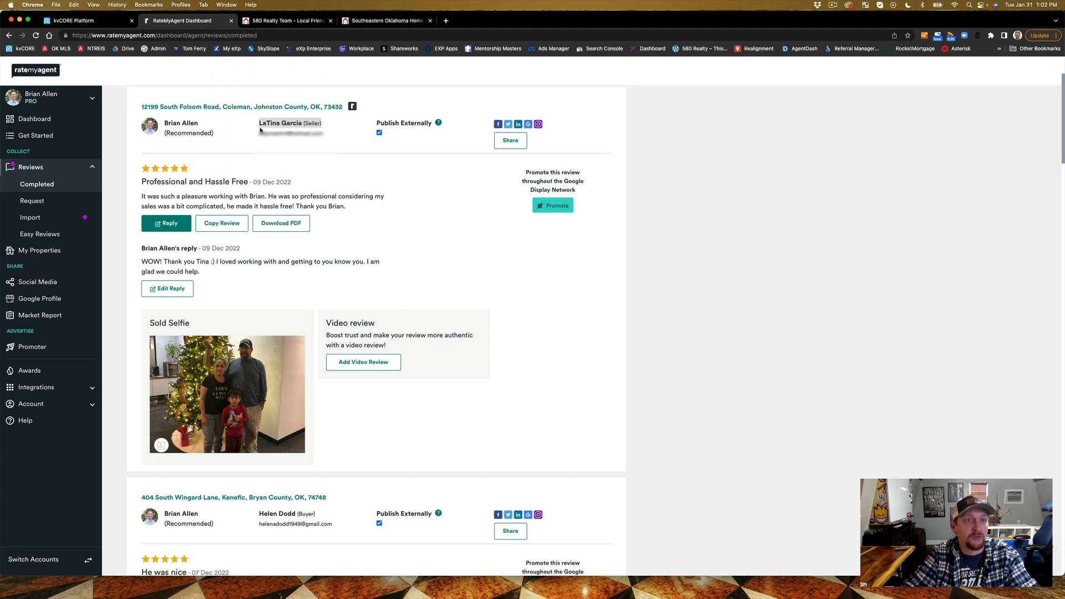
{"action": "left_click", "coordinate": [291, 20]}
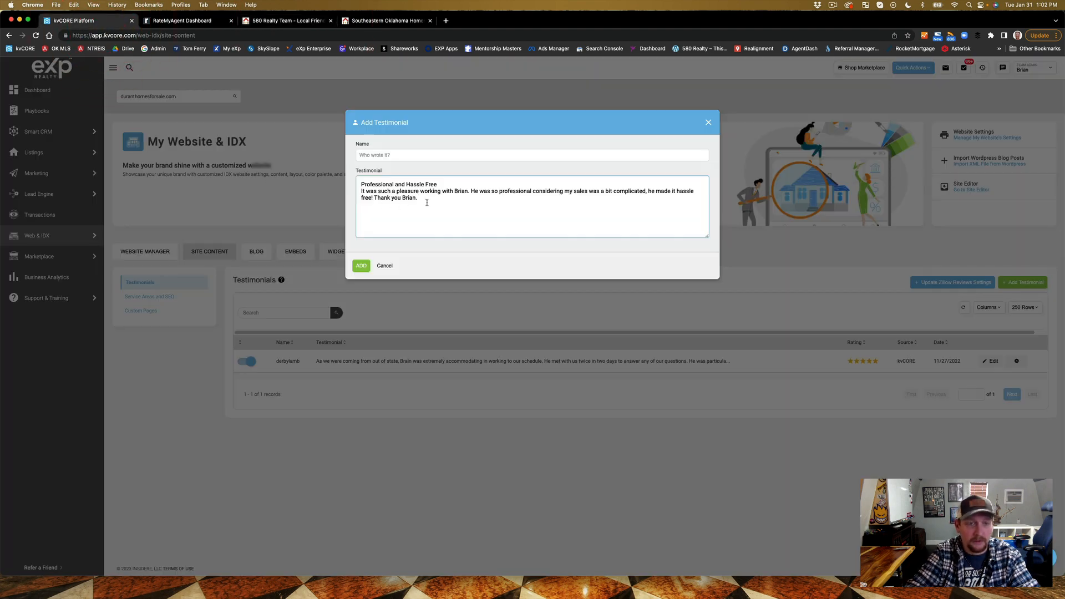
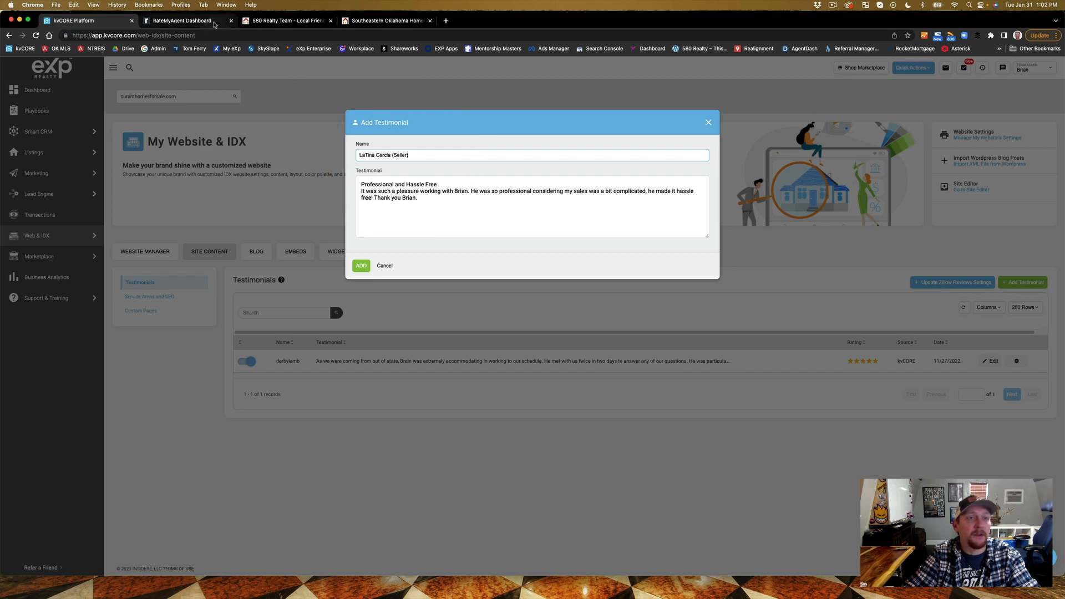
{"action": "left_click", "coordinate": [178, 20]}
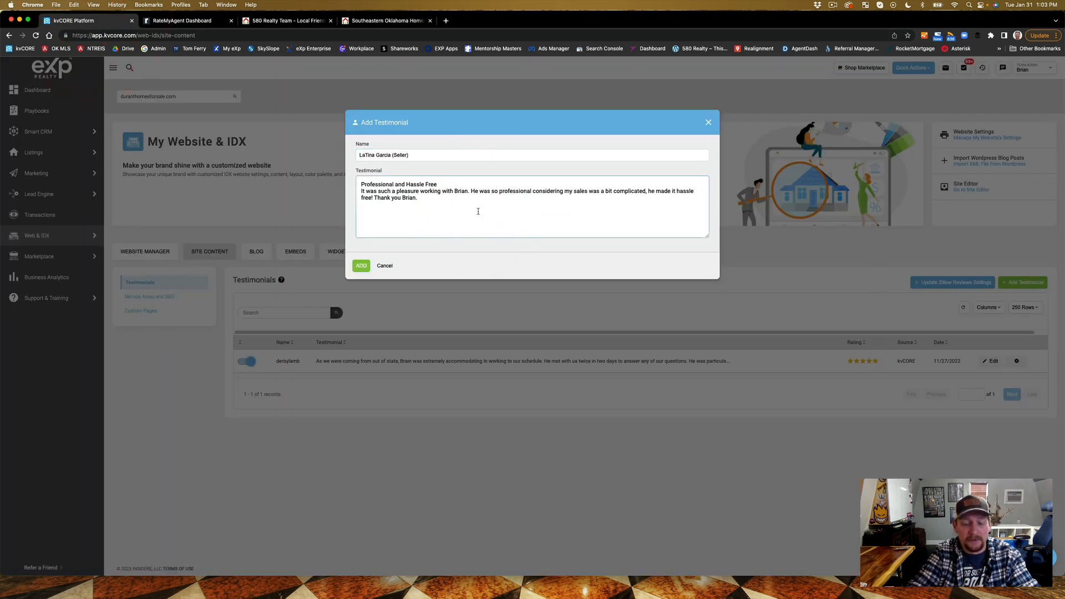
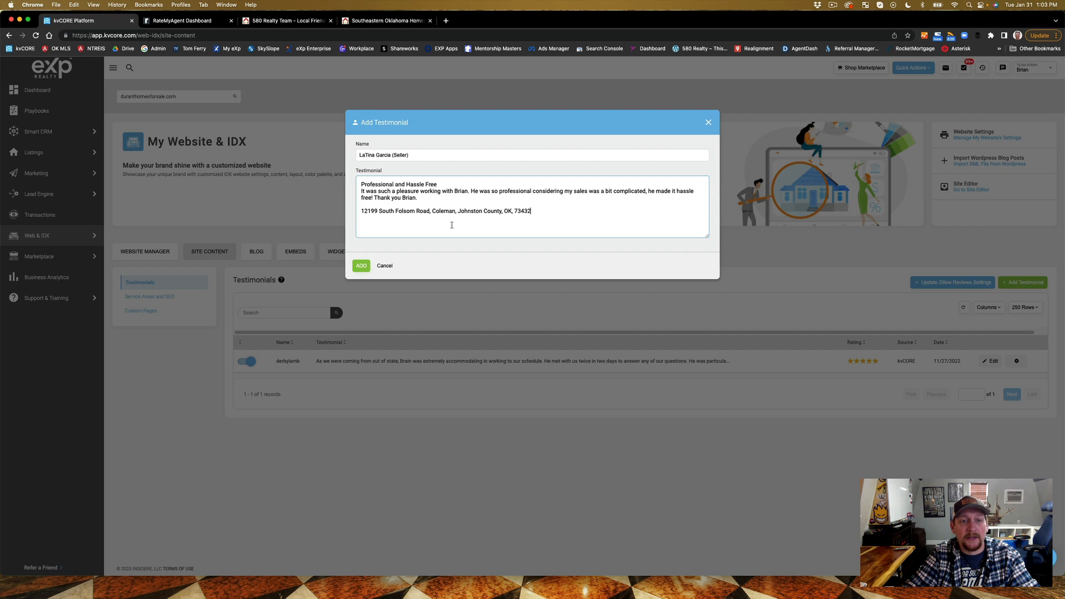
{"action": "left_click", "coordinate": [362, 266]}
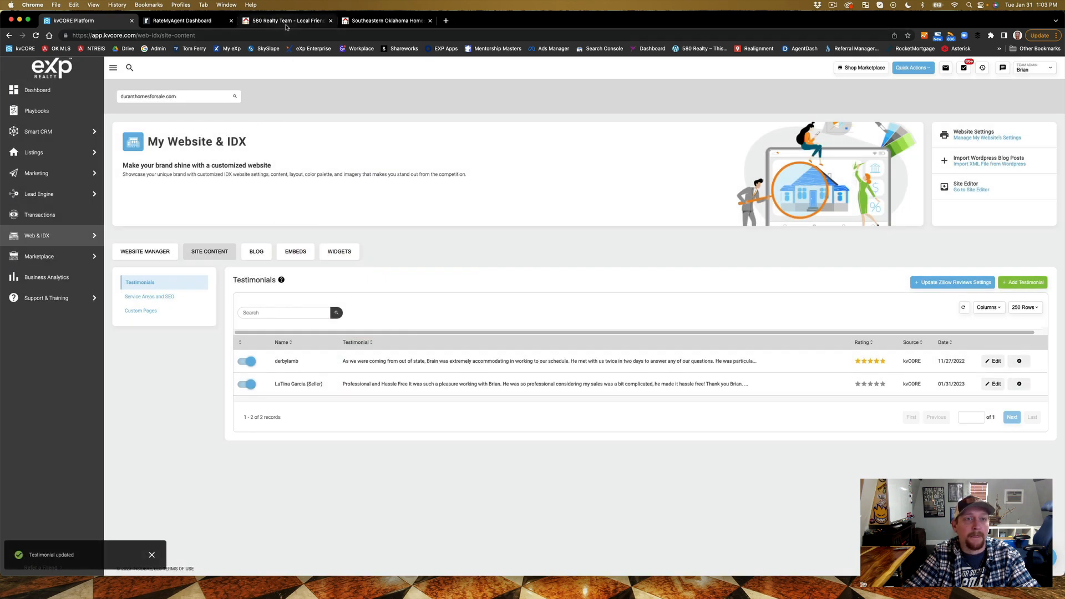
{"action": "left_click", "coordinate": [450, 20]}
{"action": "type", "text": "https://duranthomesforsale.com"}
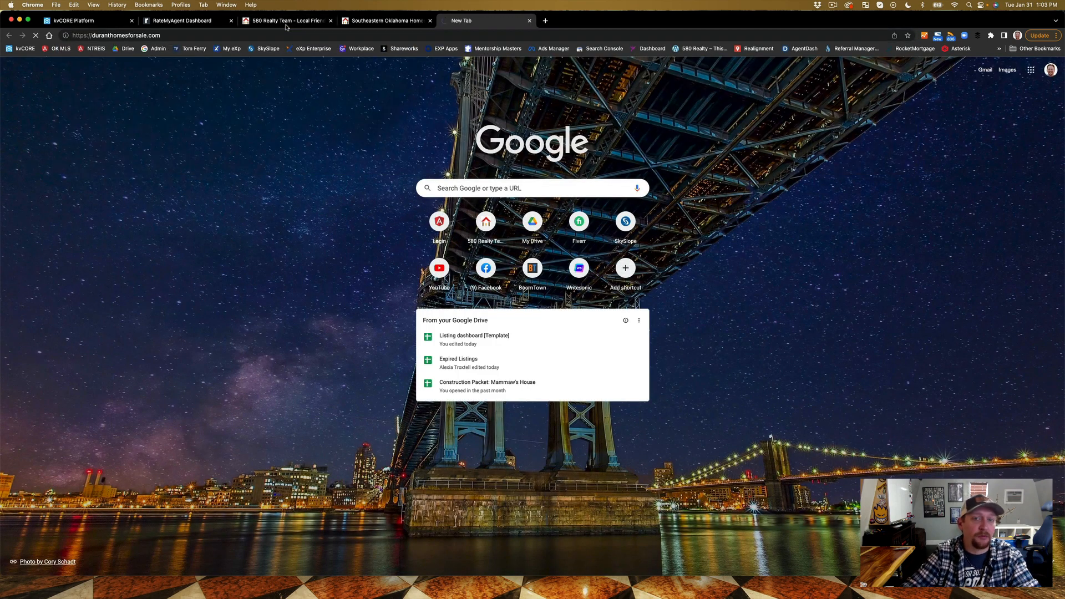
{"action": "mouse_move", "coordinate": [334, 62]}
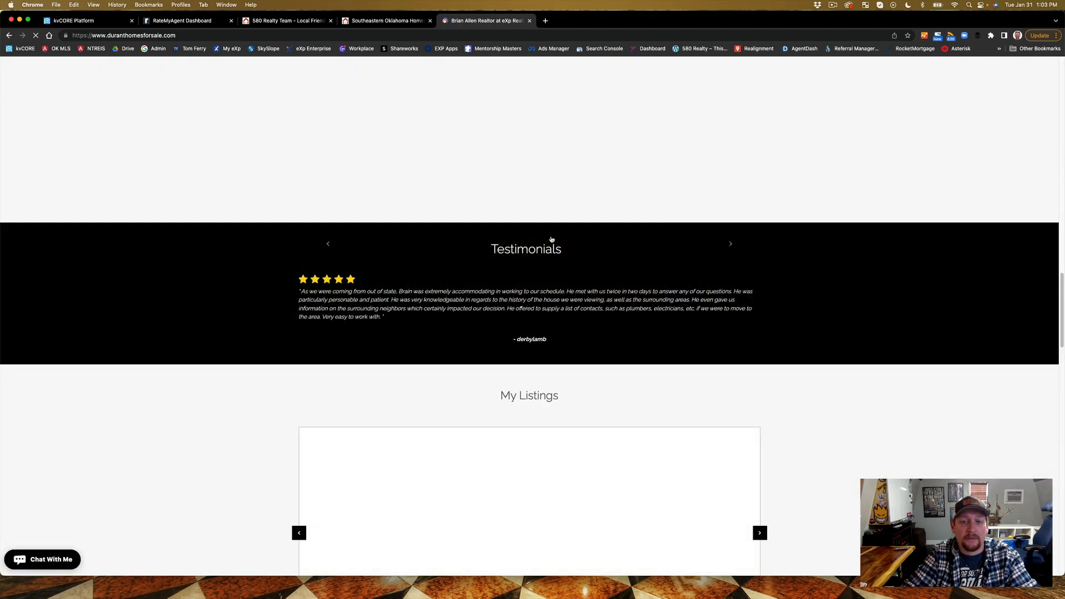
{"action": "scroll", "scroll_direction": "down", "scroll_amount": 3}
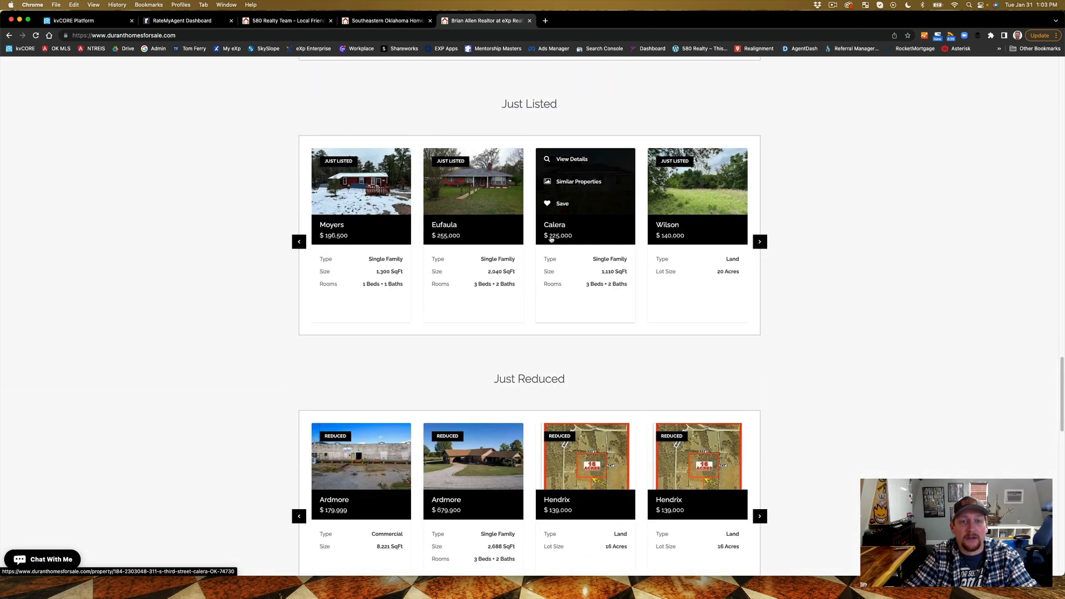
{"action": "scroll", "scroll_direction": "down", "scroll_amount": 3}
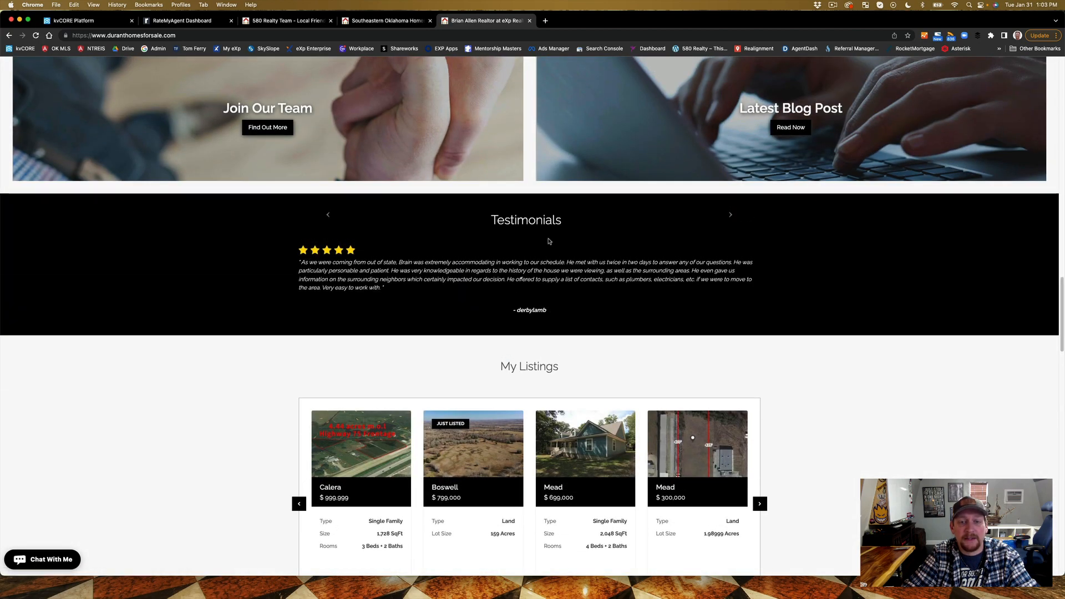
{"action": "left_click", "coordinate": [730, 215]}
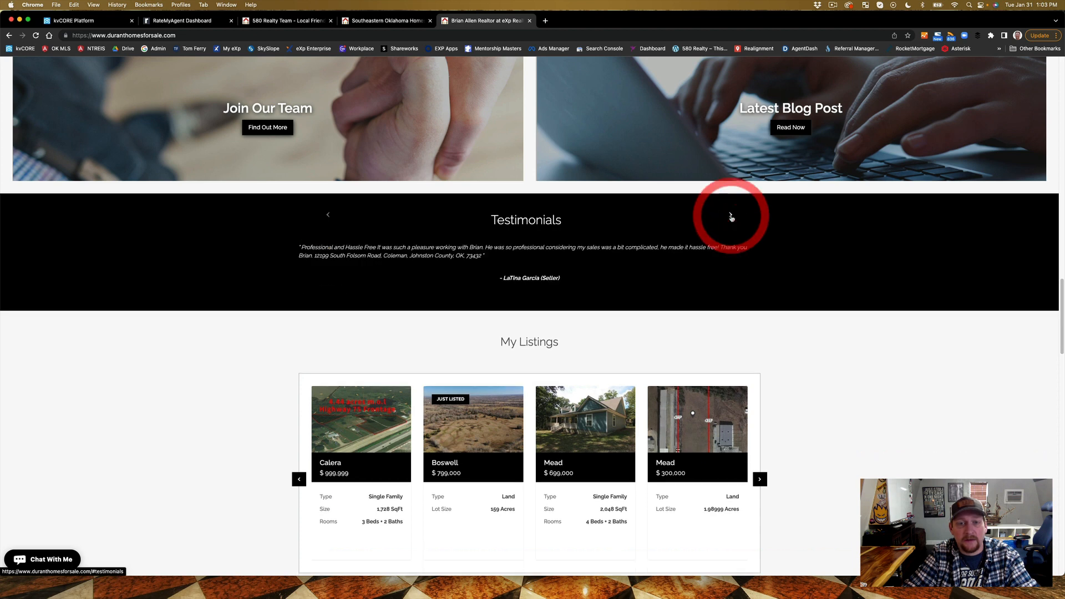
{"action": "left_click", "coordinate": [729, 215]}
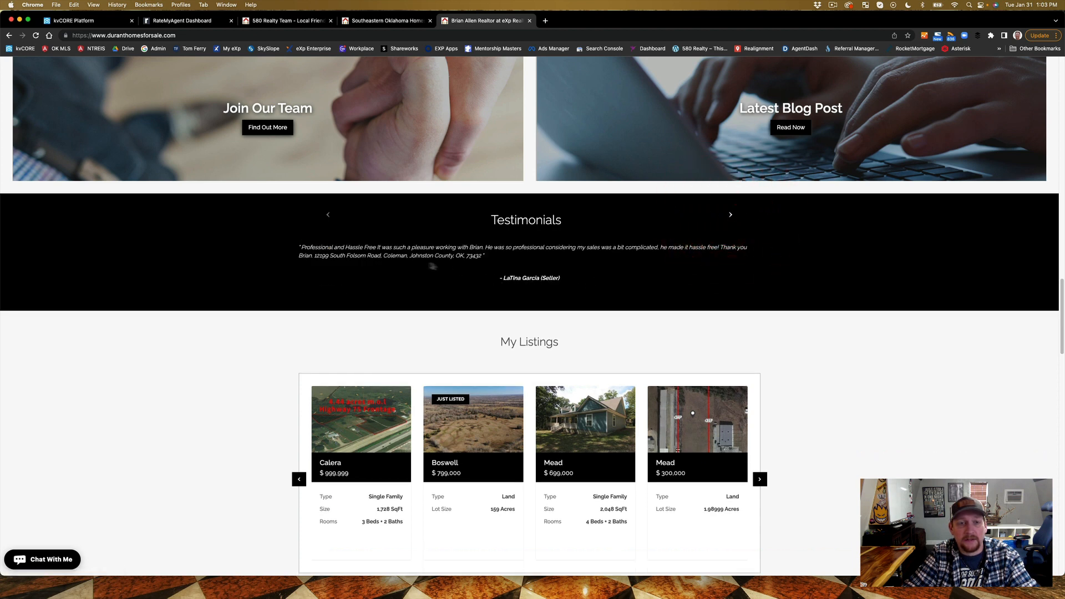
Step: Highlight the property address in the displayed testimonial, then return to RateMyAgent
{"action": "left_click", "coordinate": [317, 256]}
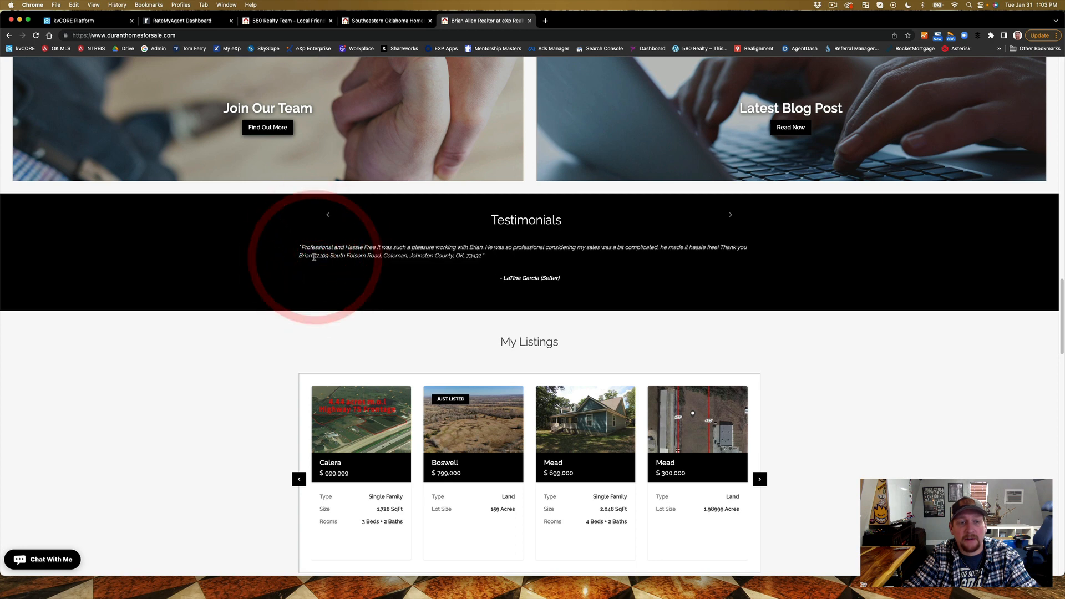
{"action": "left_click_drag", "start_coordinate": [314, 257], "coordinate": [482, 257]}
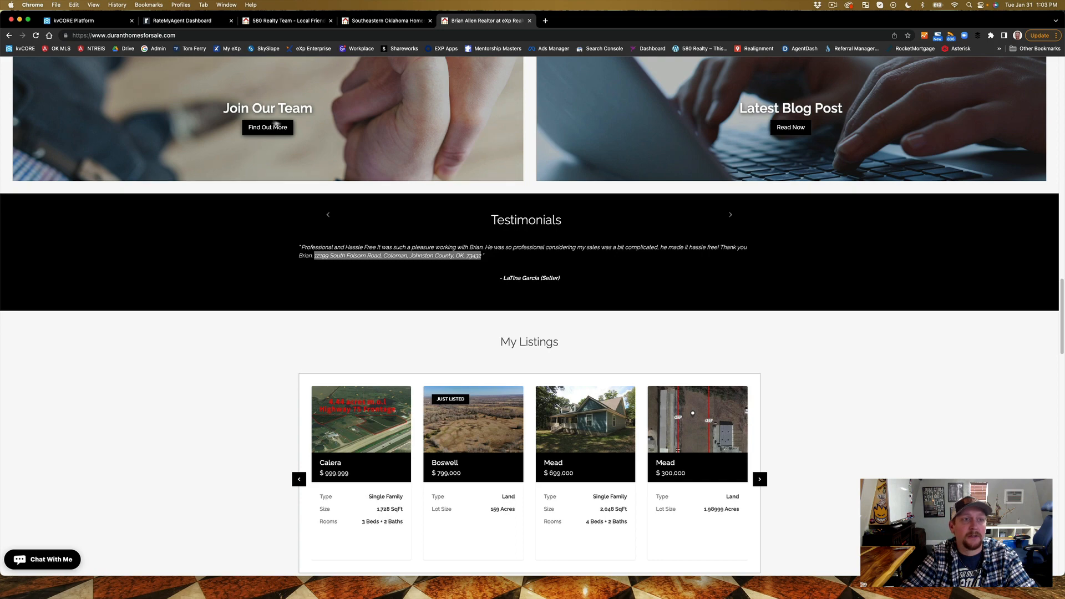
{"action": "left_click", "coordinate": [183, 20]}
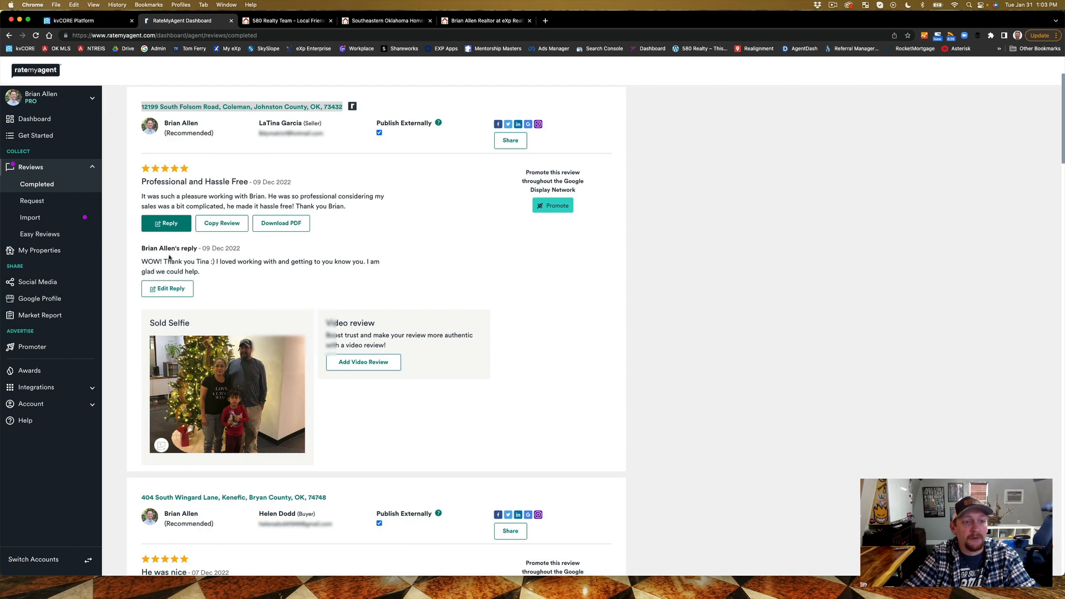
{"action": "scroll", "scroll_direction": "down", "scroll_amount": 3}
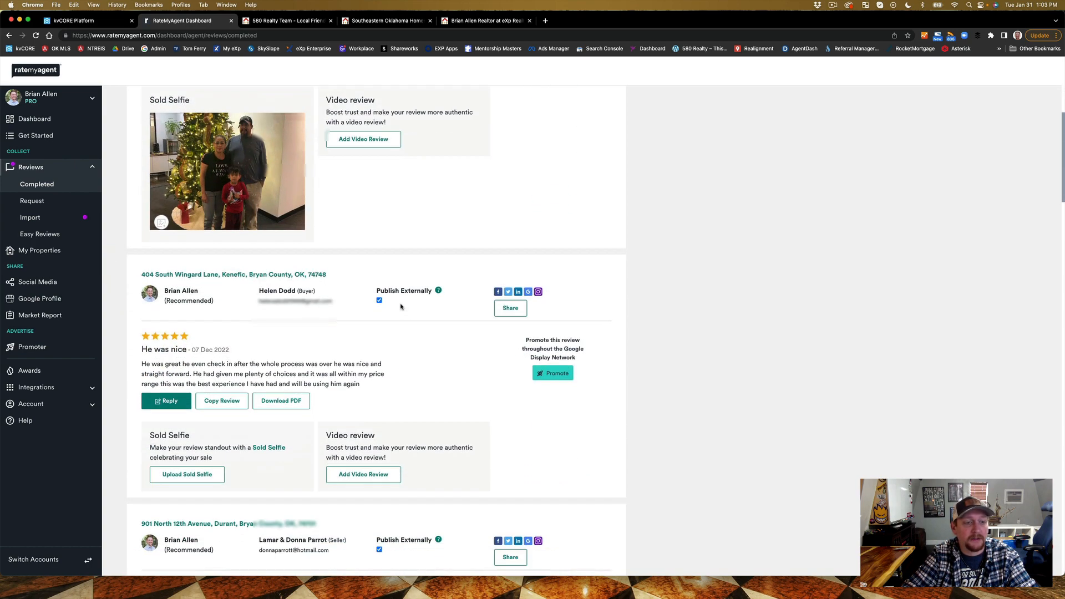
{"action": "scroll", "scroll_direction": "down", "scroll_amount": 3}
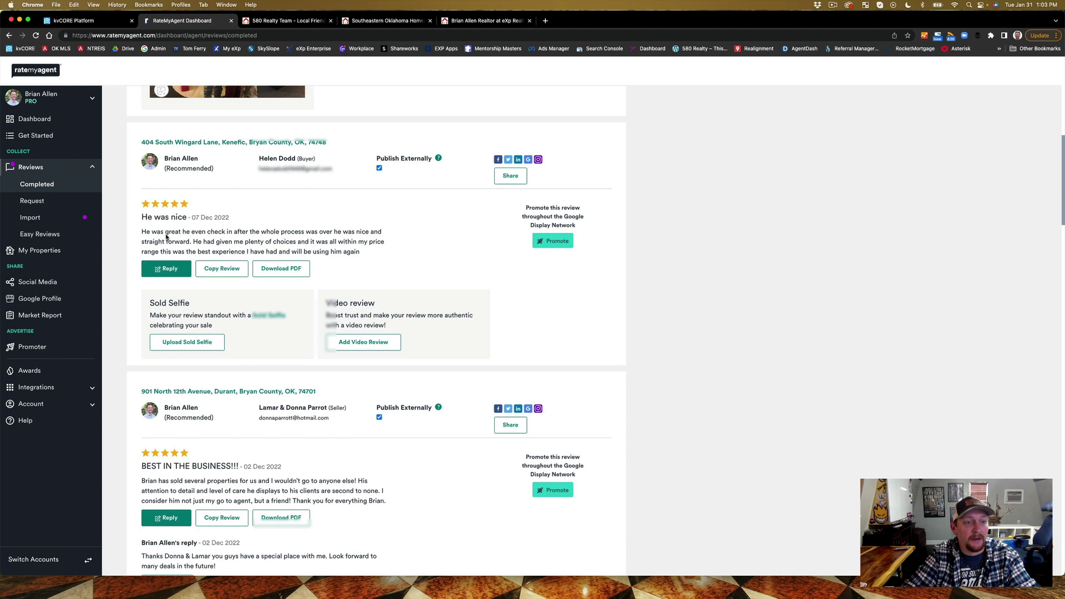
{"action": "mouse_move", "coordinate": [266, 226]}
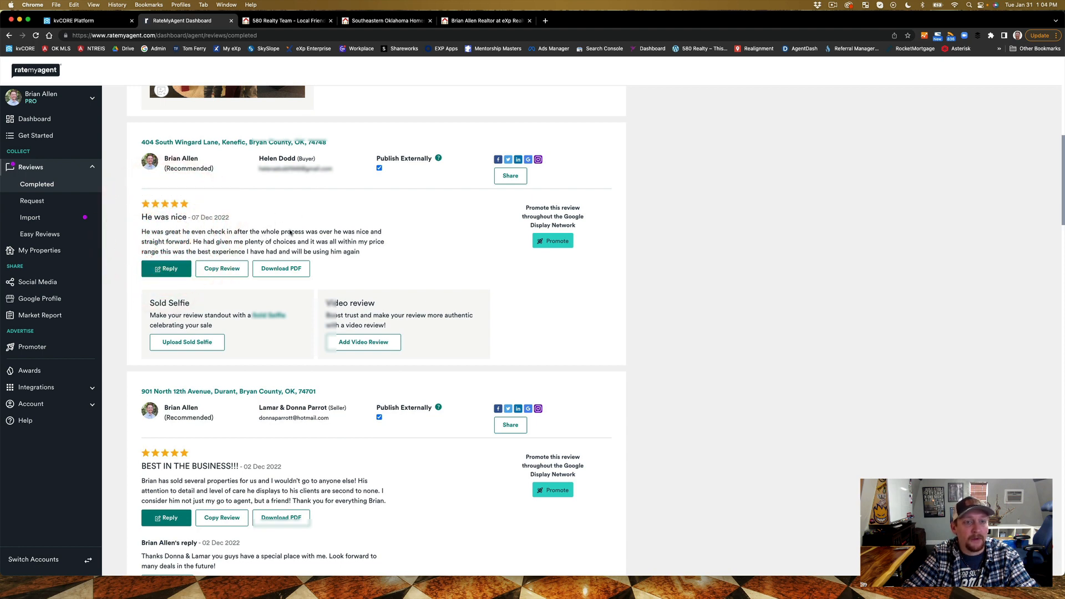
{"action": "left_click", "coordinate": [282, 269]}
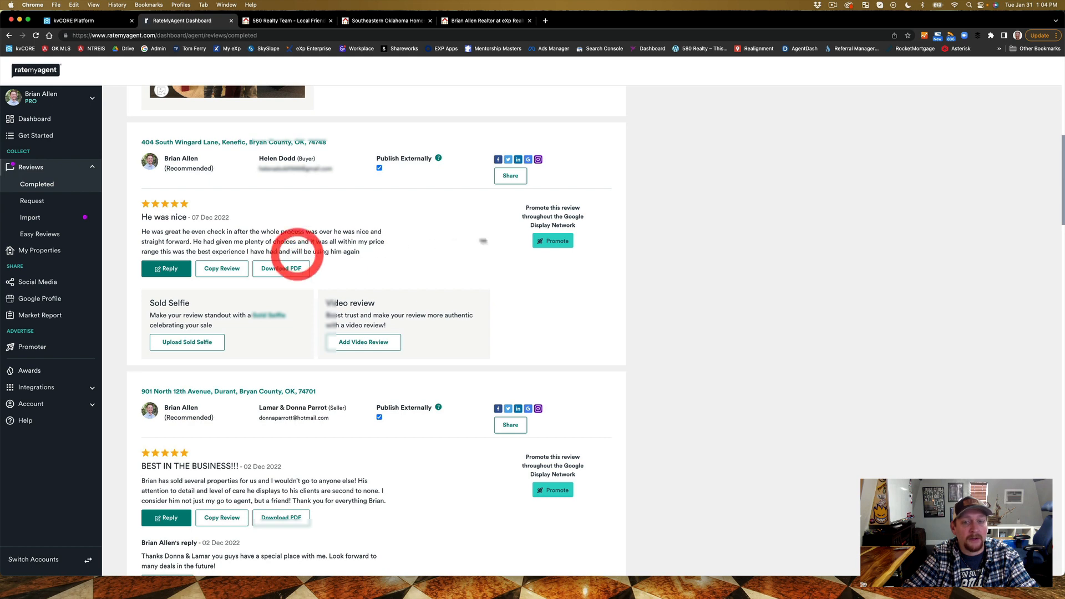
{"action": "left_click", "coordinate": [221, 268]}
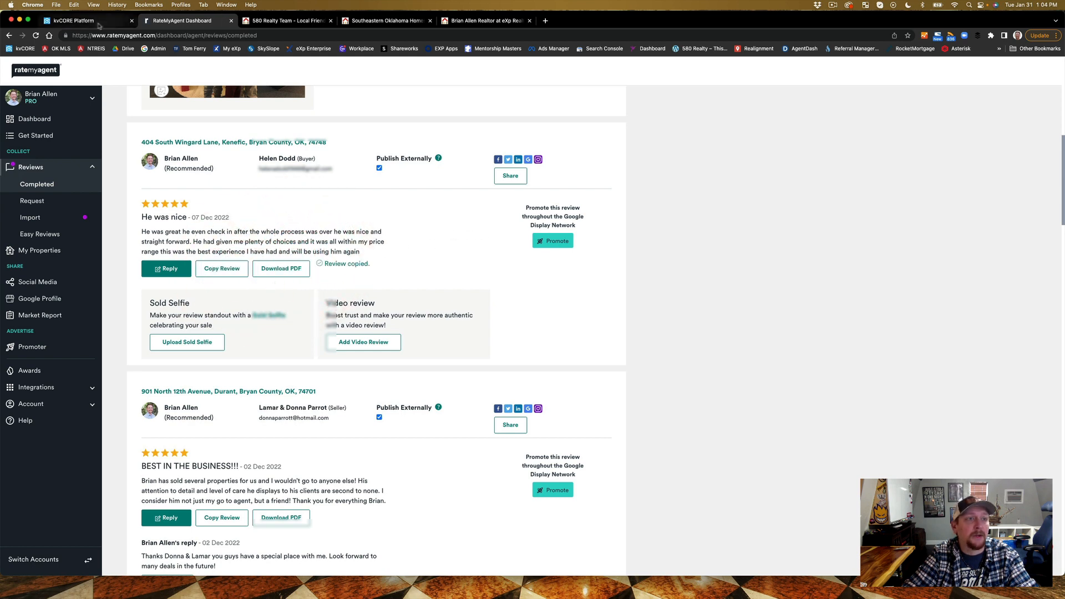
{"action": "left_click", "coordinate": [83, 20]}
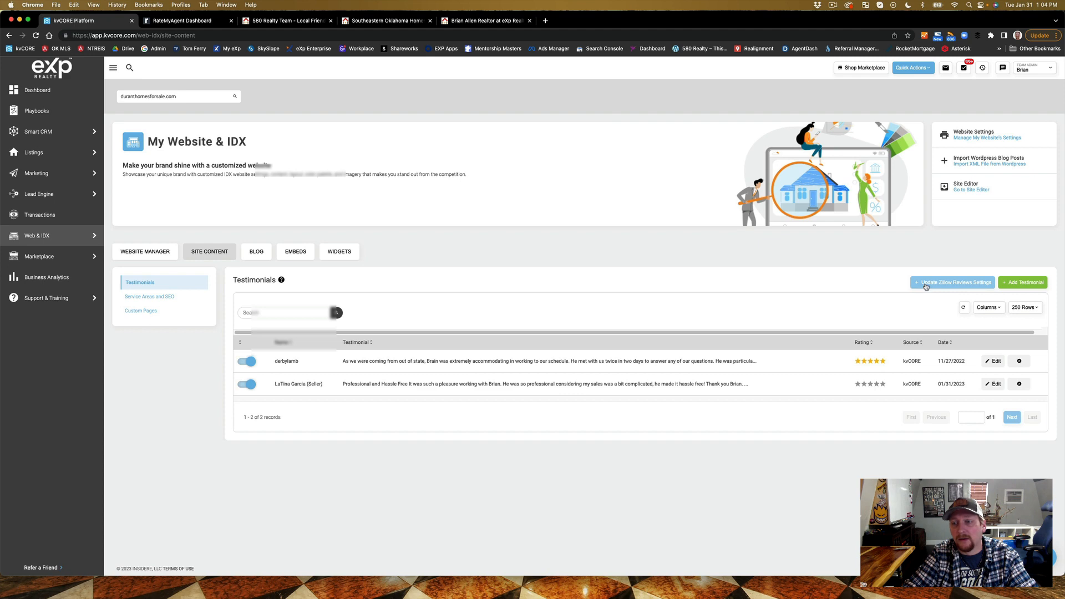
Step: Paste the 'He was nice' review with its Verified by RateMyAgent line into a new testimonial form
{"action": "left_click", "coordinate": [1022, 283]}
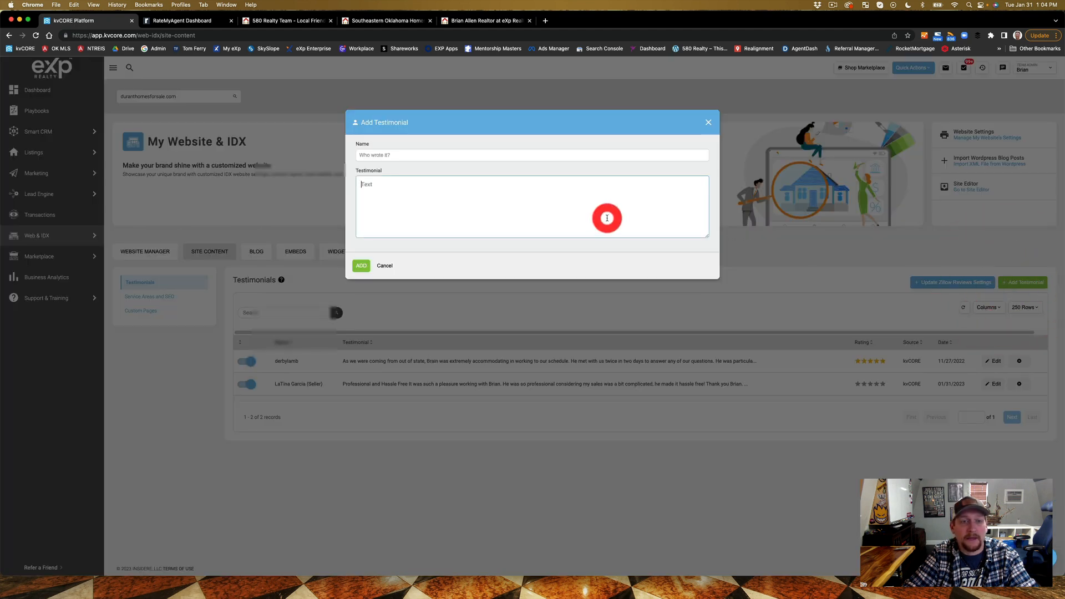
{"action": "type", "text": "He was nice"}
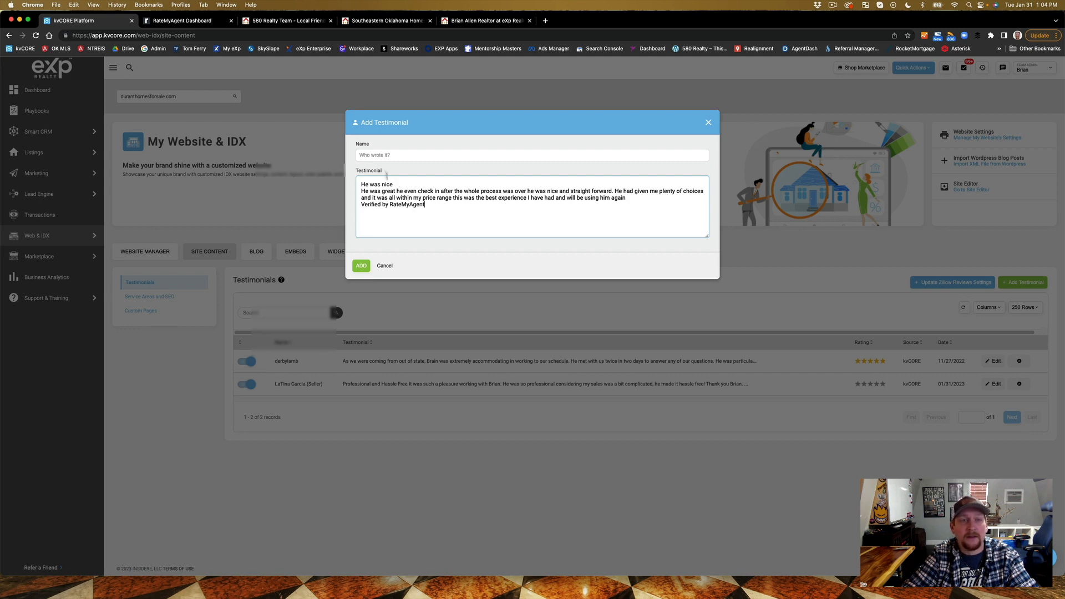
{"action": "left_click", "coordinate": [182, 20]}
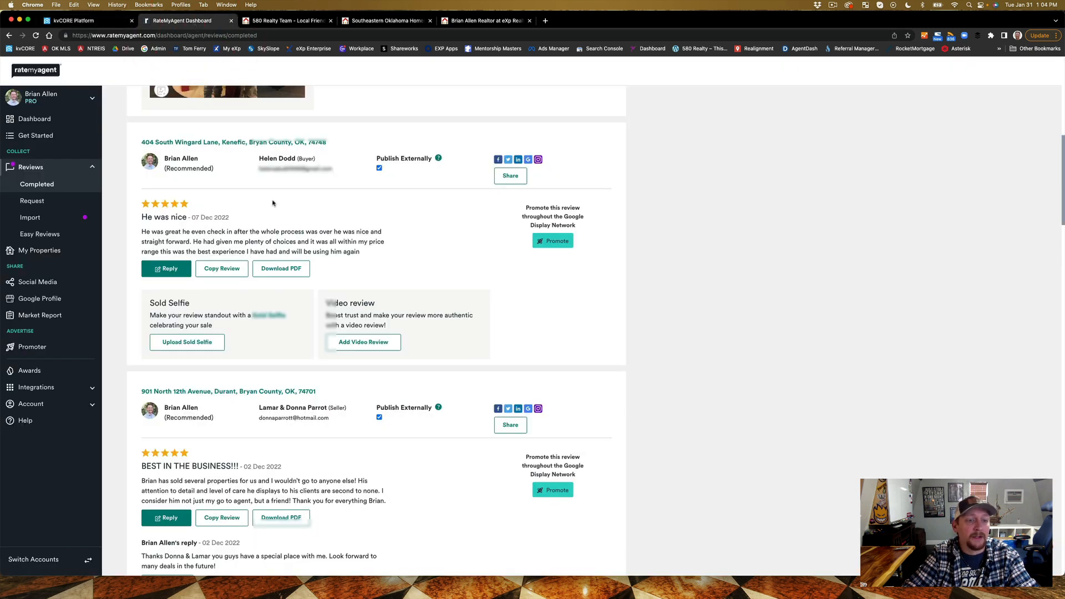
{"action": "mouse_move", "coordinate": [342, 171]}
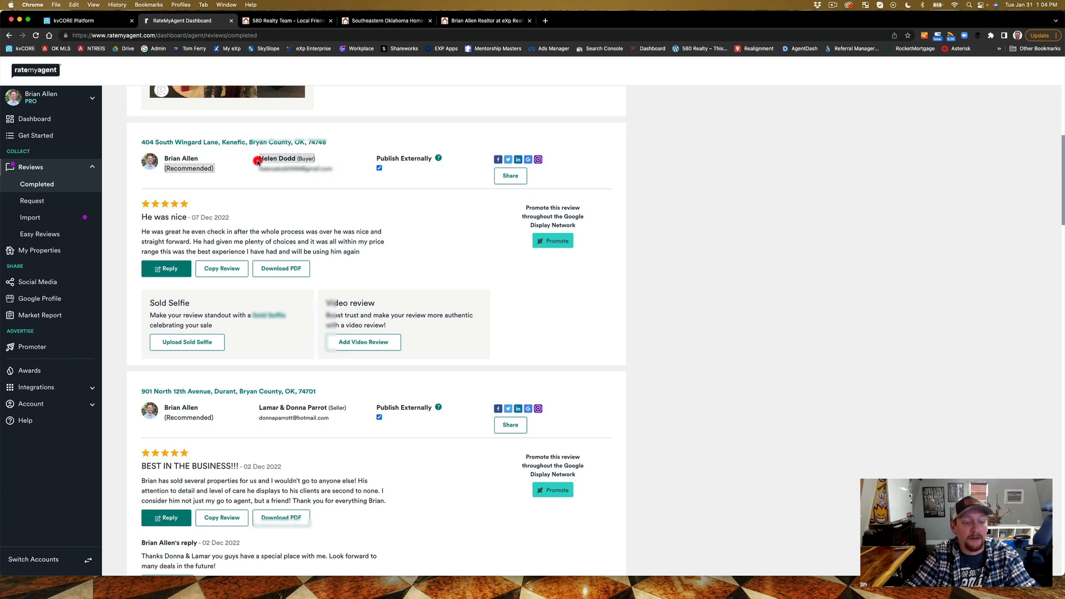
{"action": "left_click", "coordinate": [258, 160]}
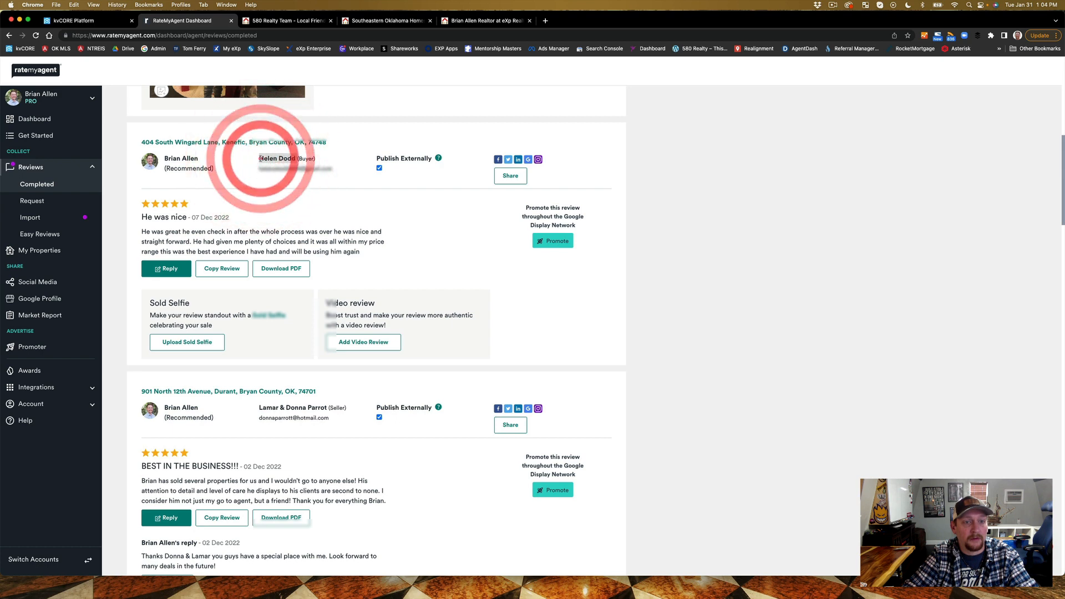
{"action": "left_click", "coordinate": [266, 159]}
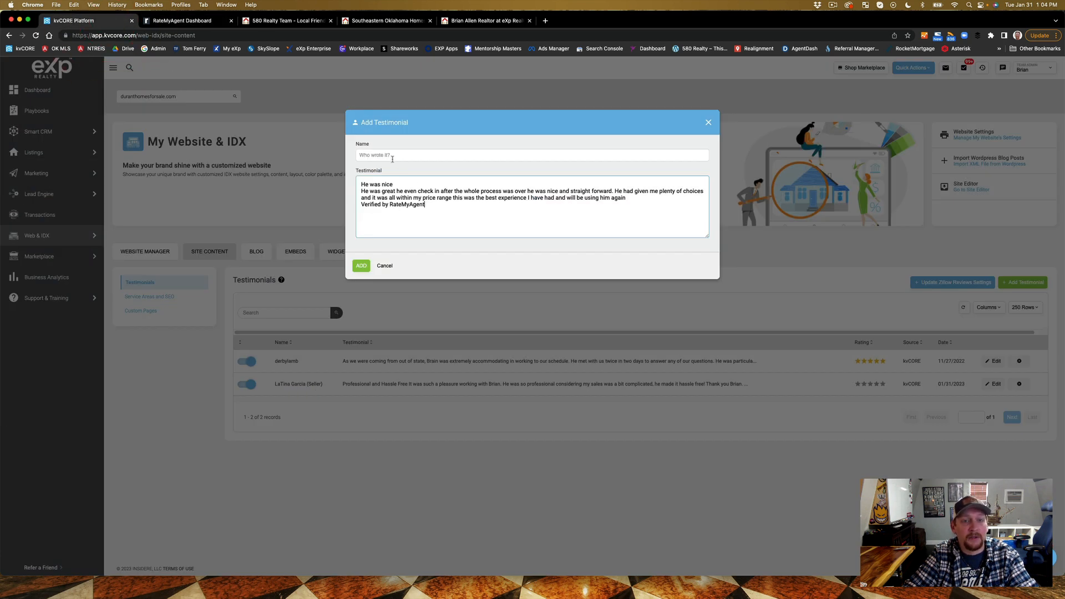
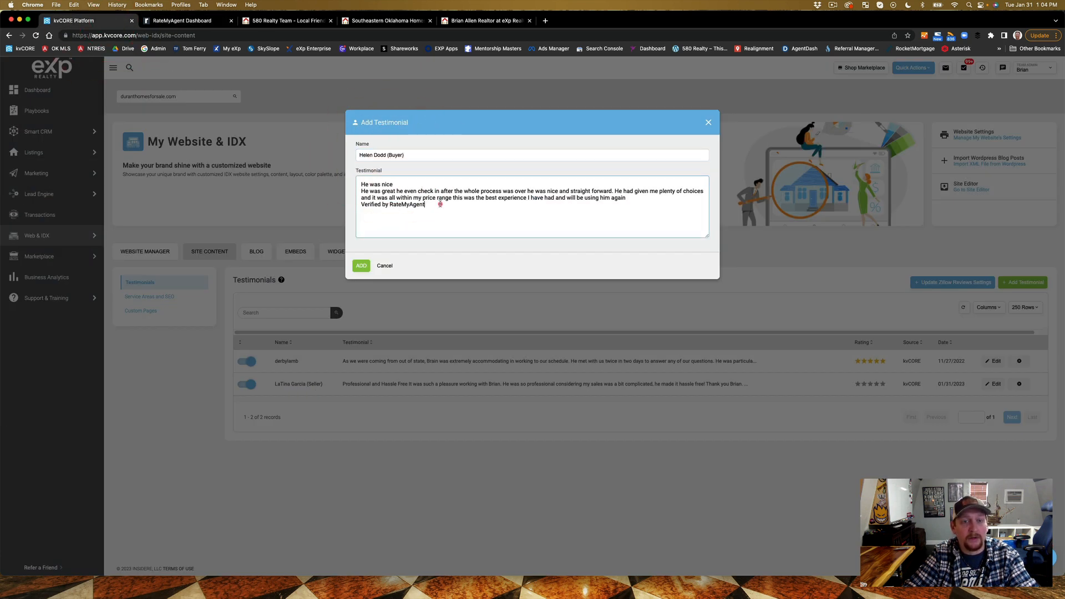
{"action": "left_click", "coordinate": [359, 206]}
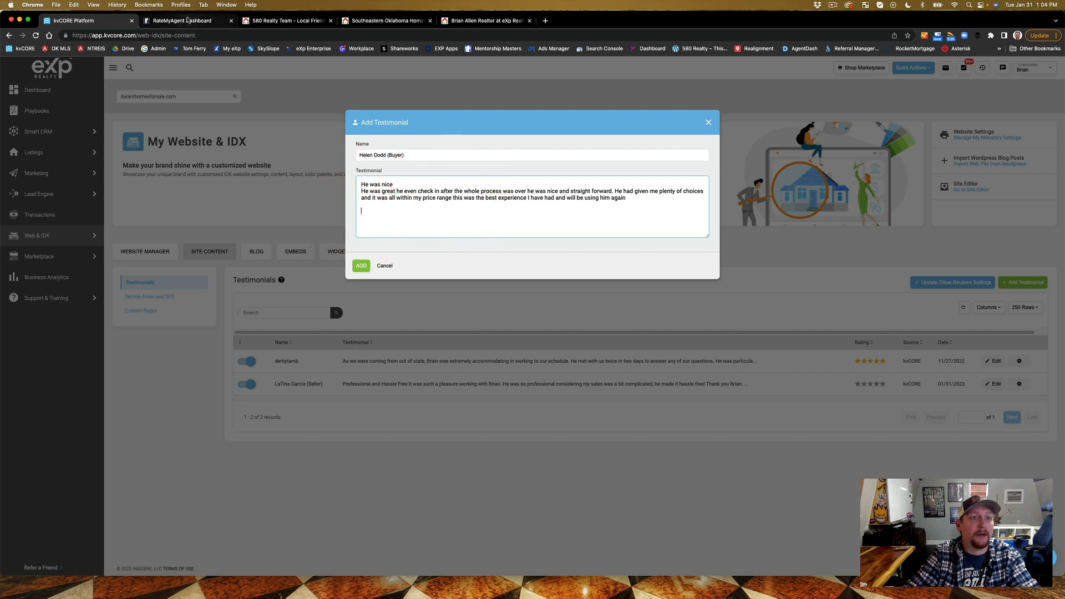
{"action": "left_click", "coordinate": [183, 20]}
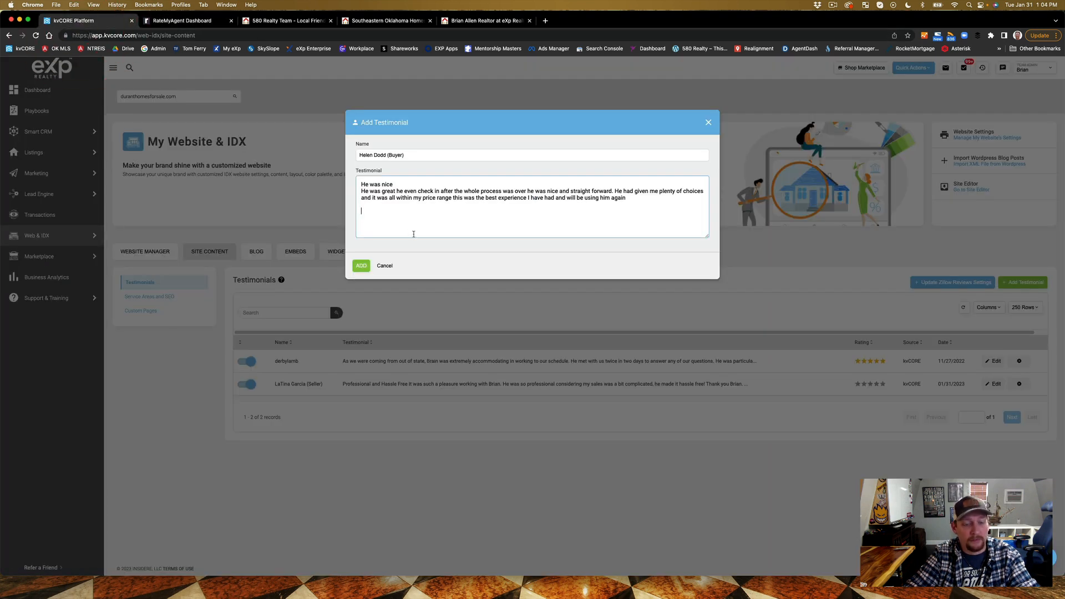
{"action": "left_click", "coordinate": [361, 265]}
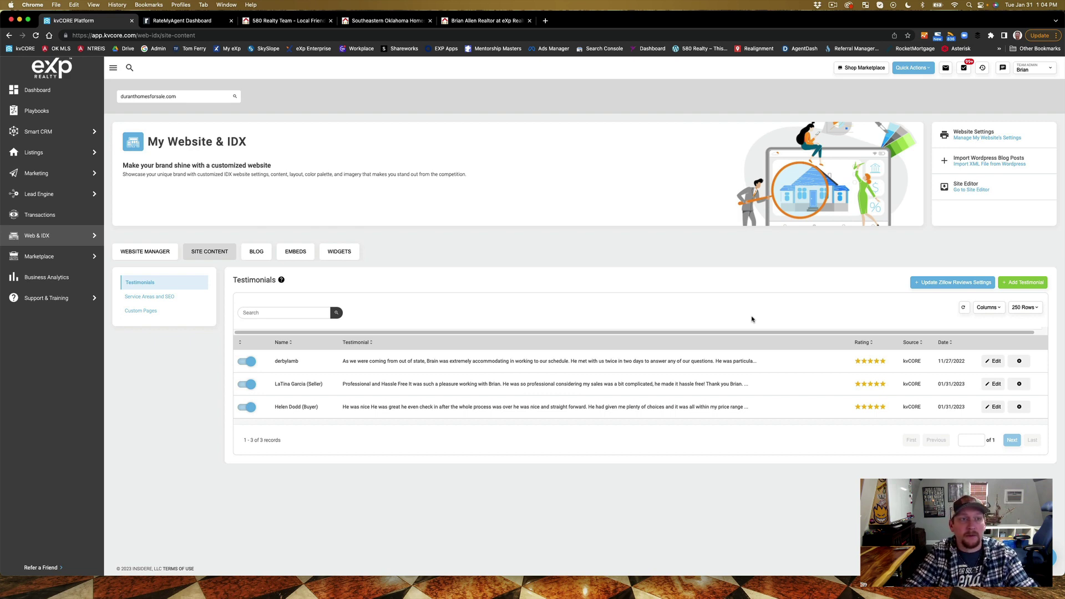
{"action": "left_click", "coordinate": [178, 20]}
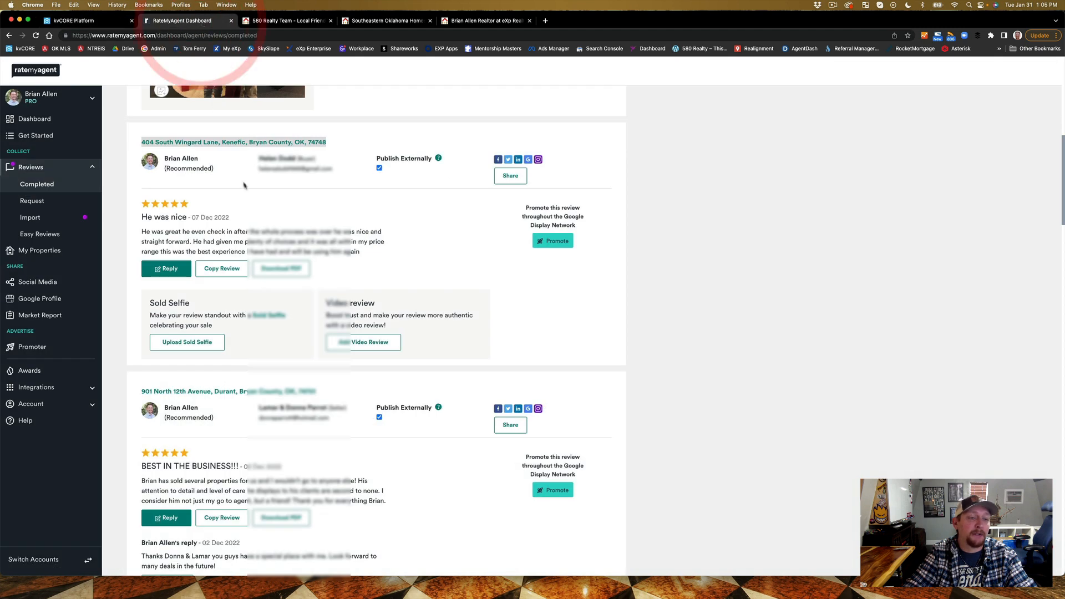
Step: Review the Pending requests on Manage Reviews, then return to the kvCORE Testimonials table
{"action": "scroll", "scroll_direction": "up", "scroll_amount": 3}
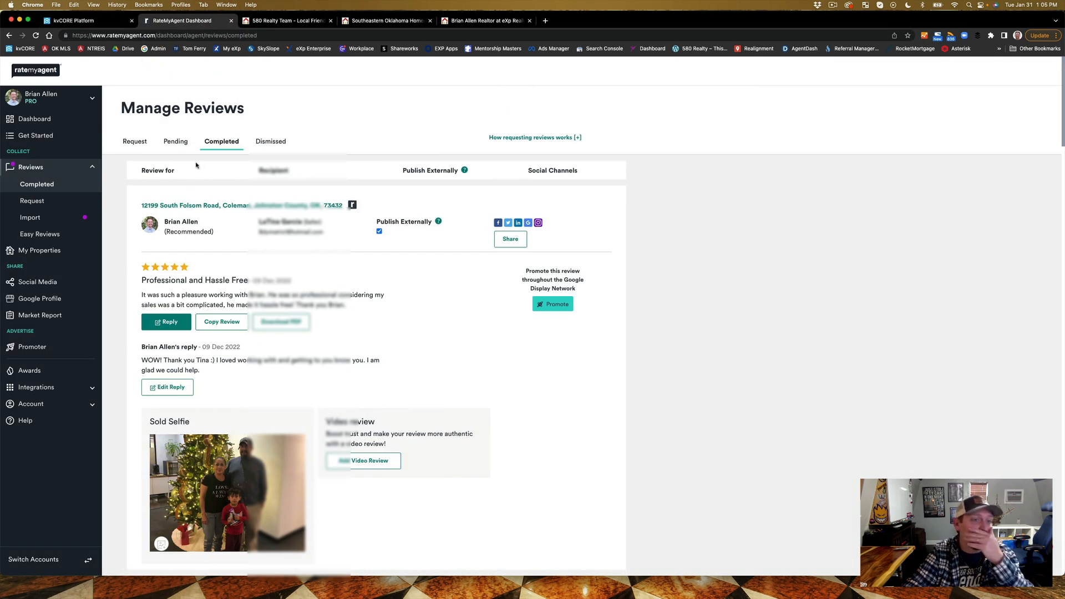
{"action": "left_click", "coordinate": [175, 142]}
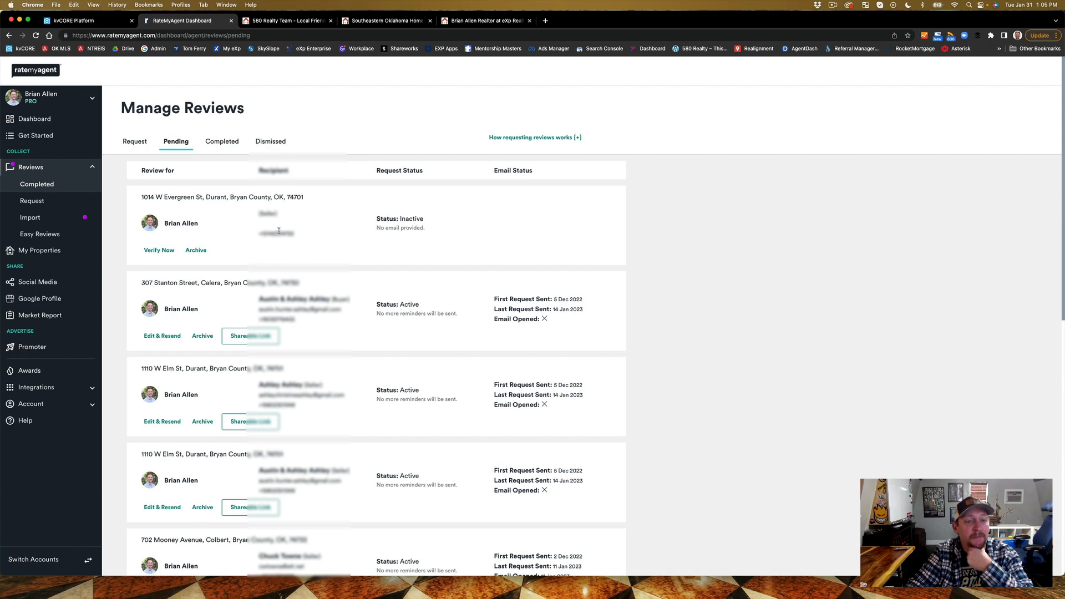
{"action": "scroll", "scroll_direction": "down", "scroll_amount": 3}
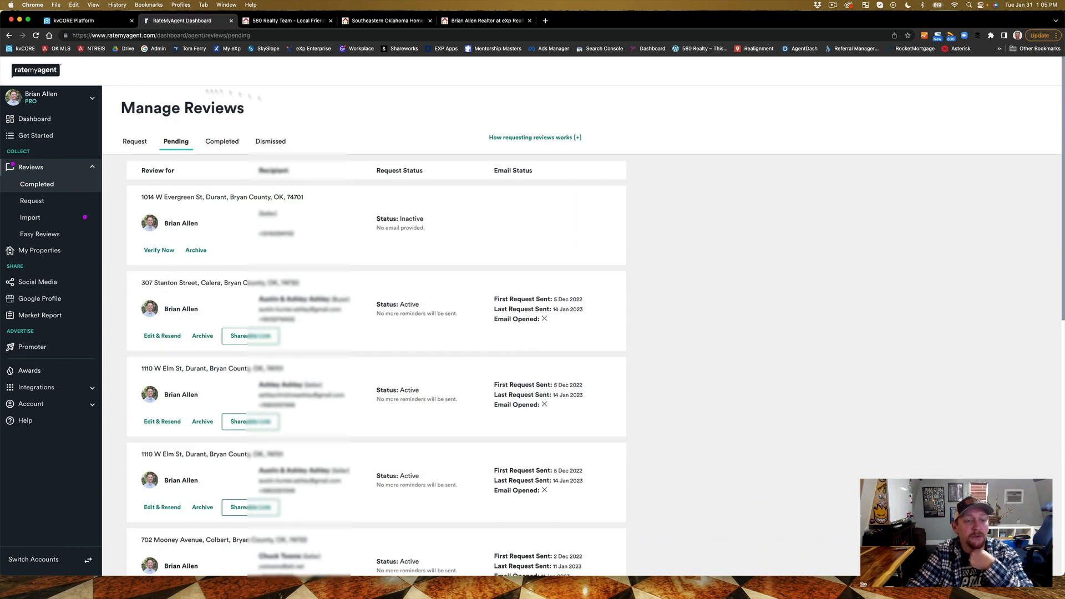
{"action": "mouse_move", "coordinate": [34, 118]}
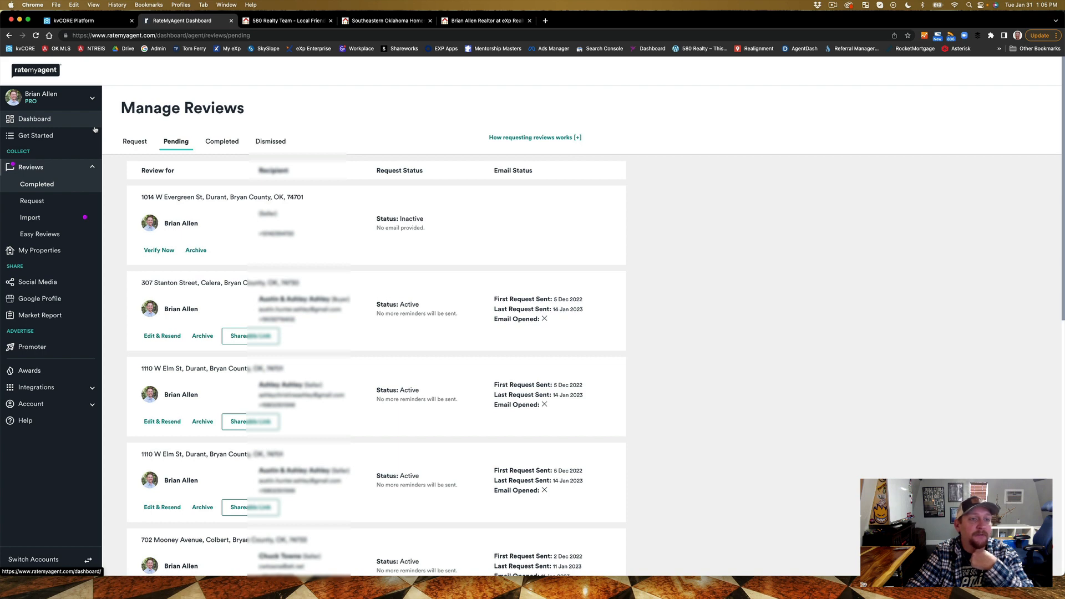
{"action": "left_click", "coordinate": [77, 20]}
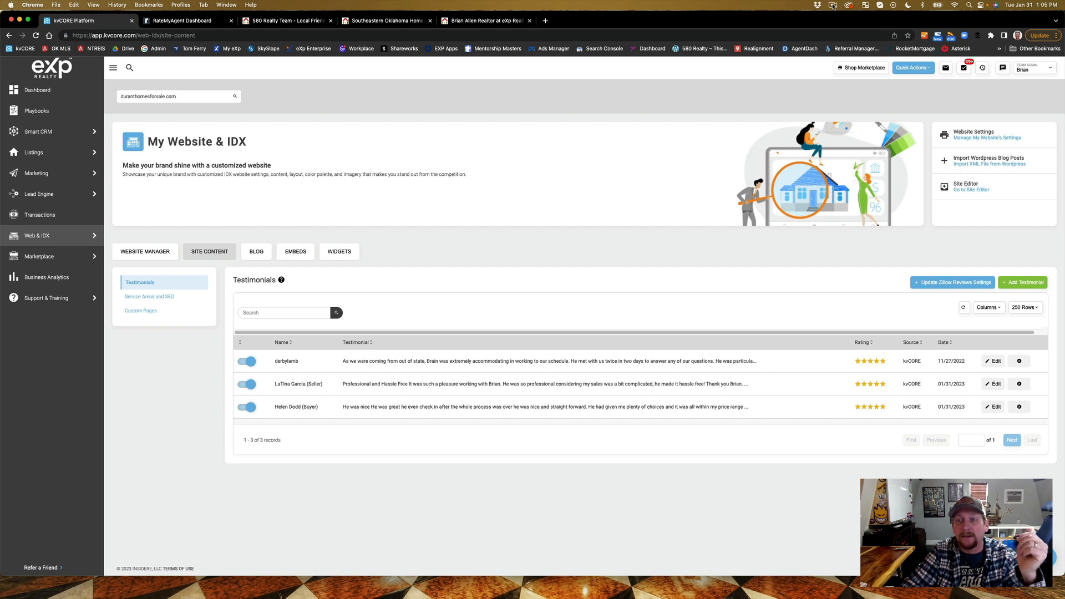
{"action": "left_click", "coordinate": [829, 6]}
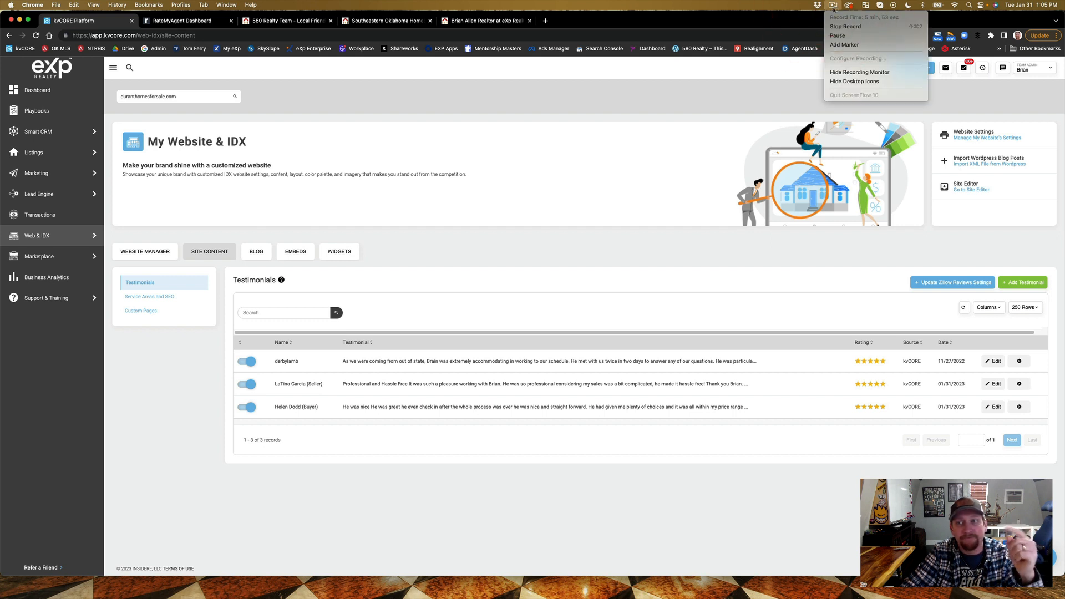